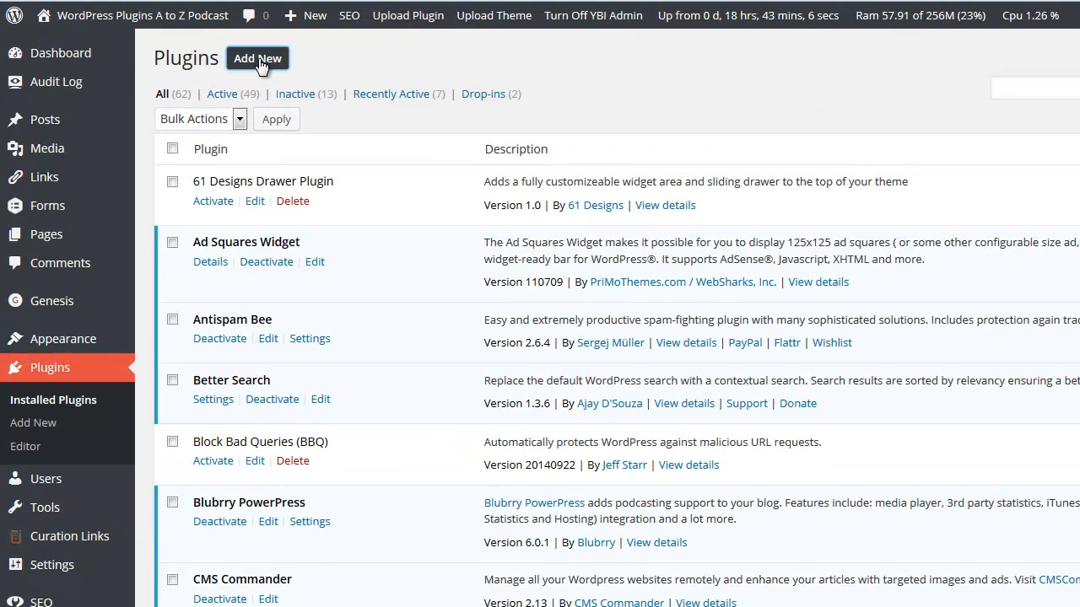
# Upload wp_pro_ad_system.zip as a new plugin, install it, and activate it.
pyautogui.click(257, 59)
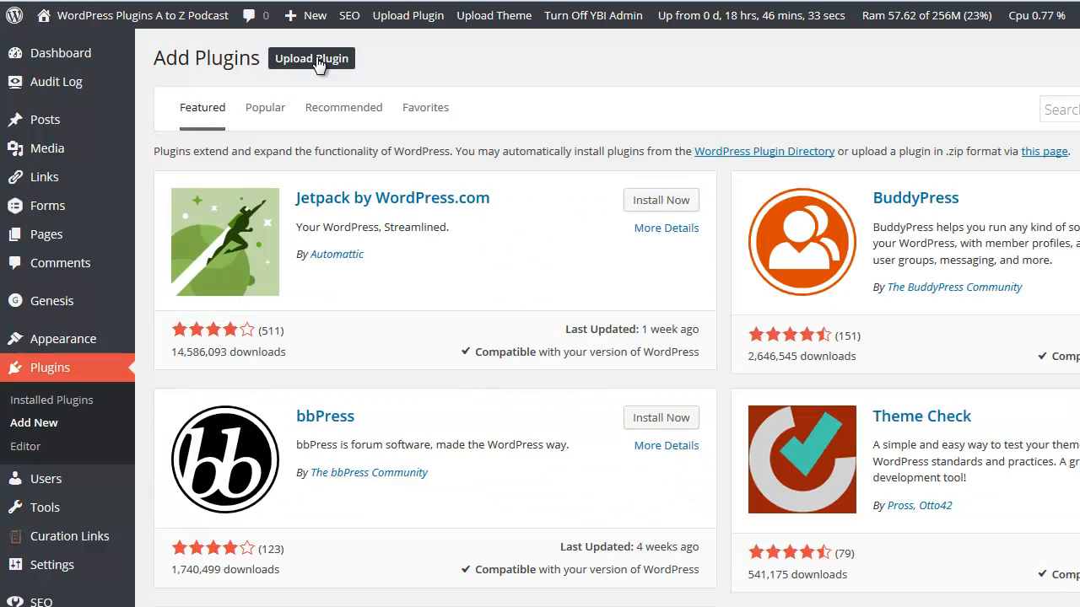
pyautogui.click(311, 58)
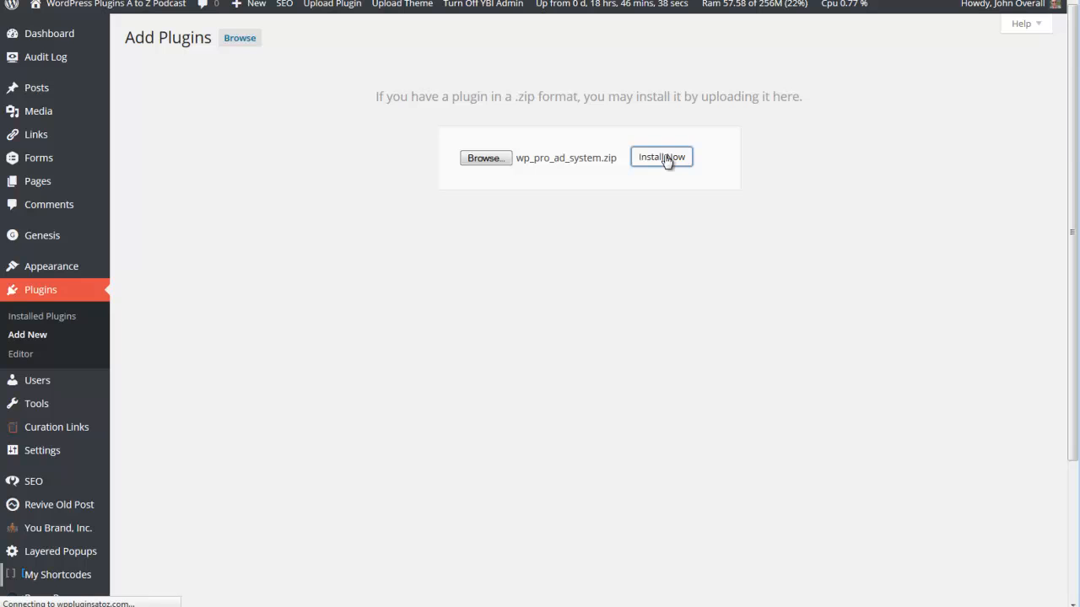
pyautogui.click(661, 157)
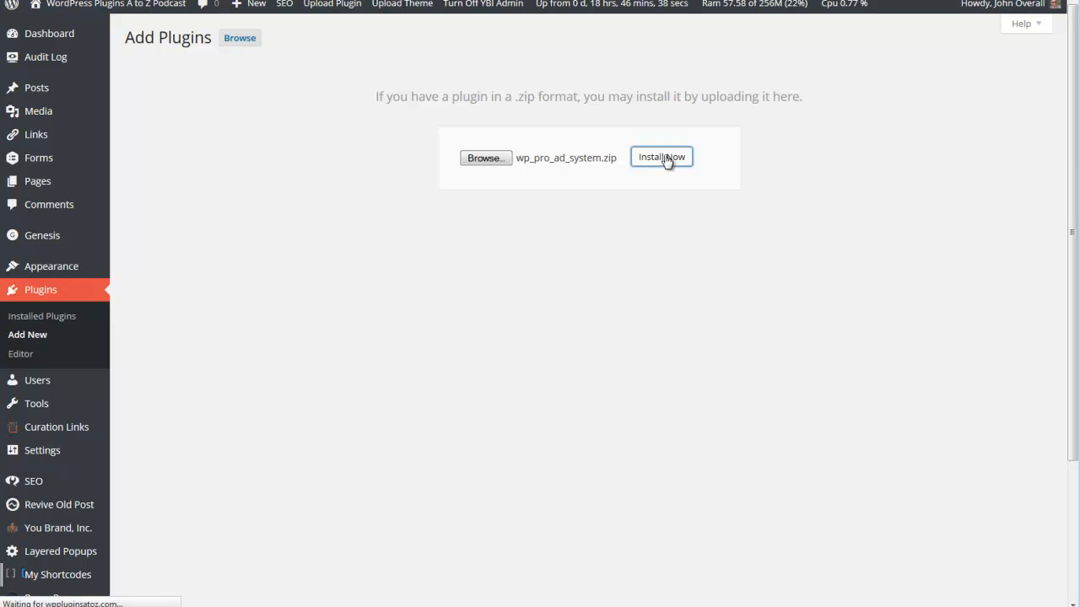
pyautogui.click(661, 157)
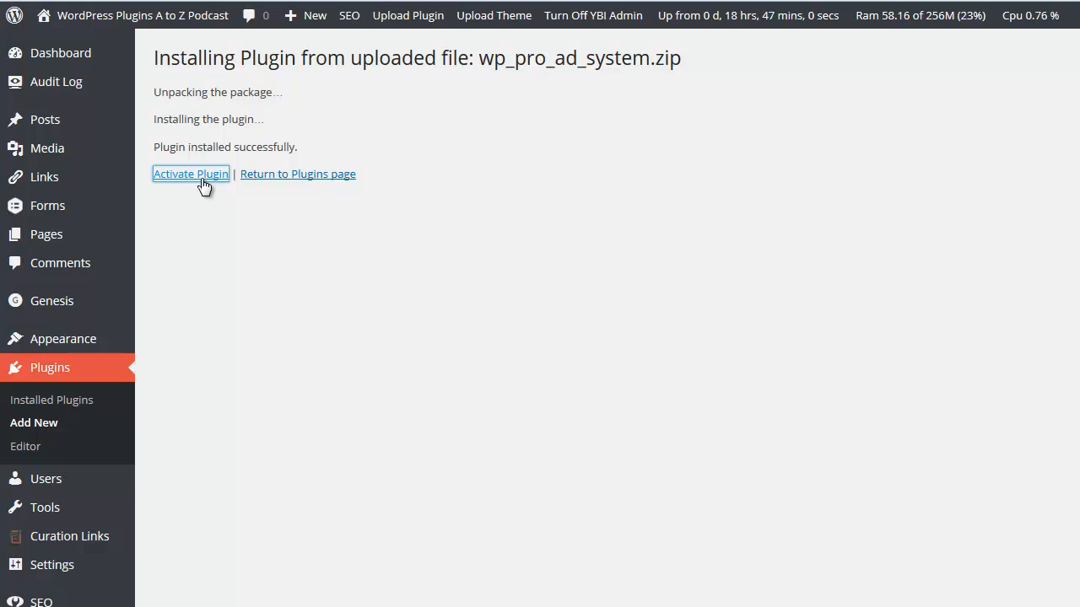
pyautogui.moveTo(227, 142)
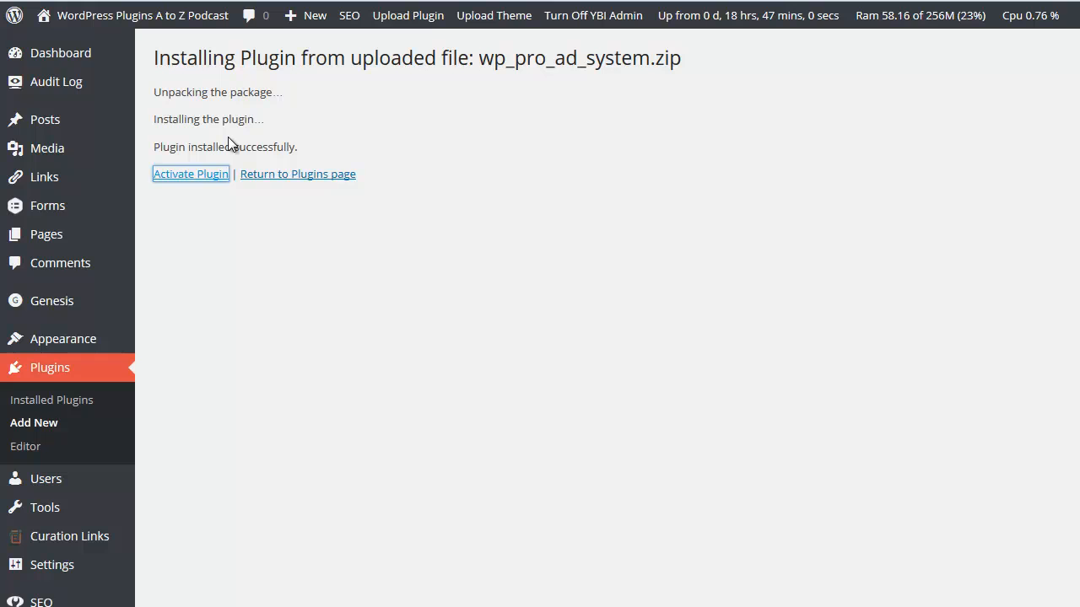
pyautogui.click(190, 173)
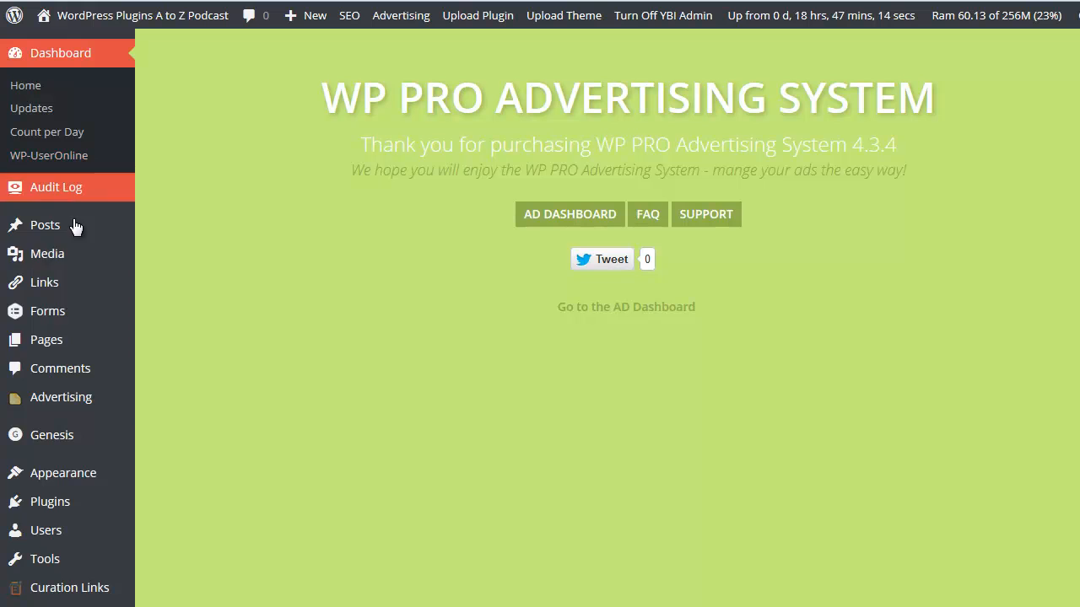
pyautogui.moveTo(50, 501)
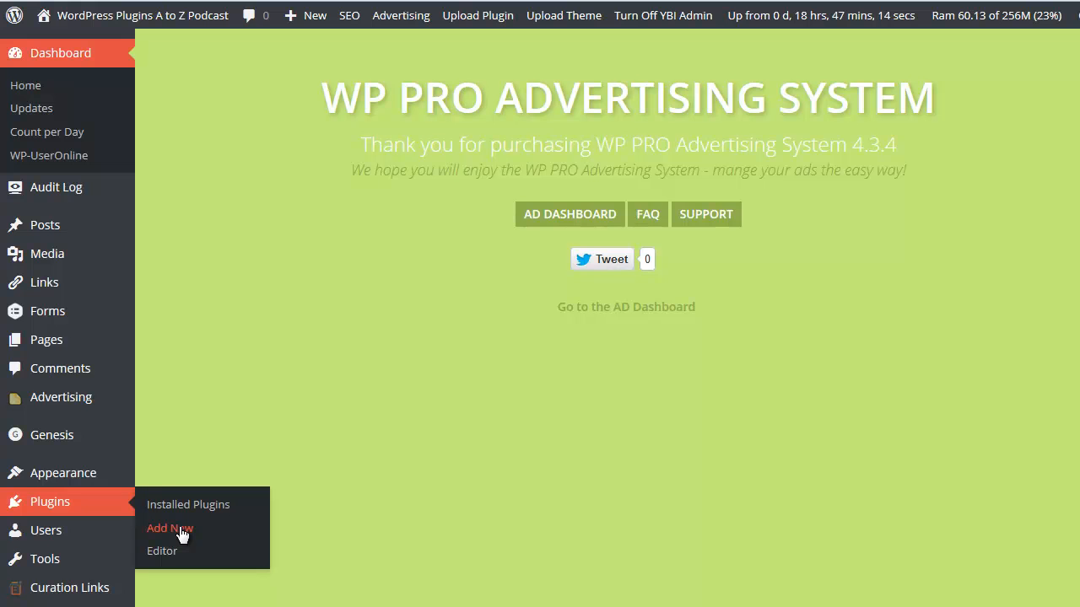
# Choose pro_ads_buy_and_sell.zip under Upload Plugin and click Install Now.
pyautogui.click(169, 528)
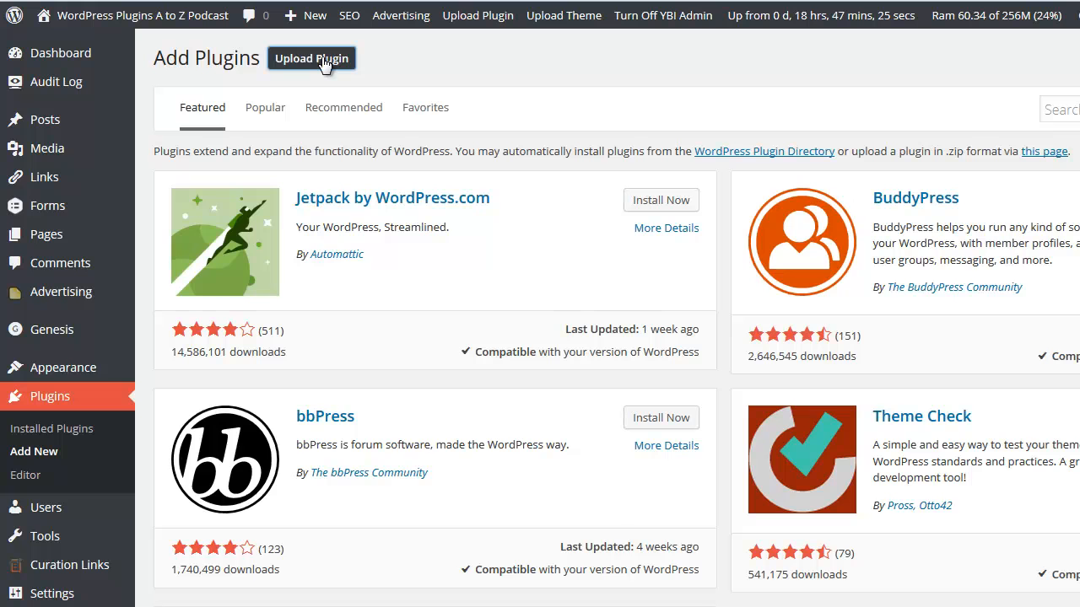
pyautogui.click(310, 57)
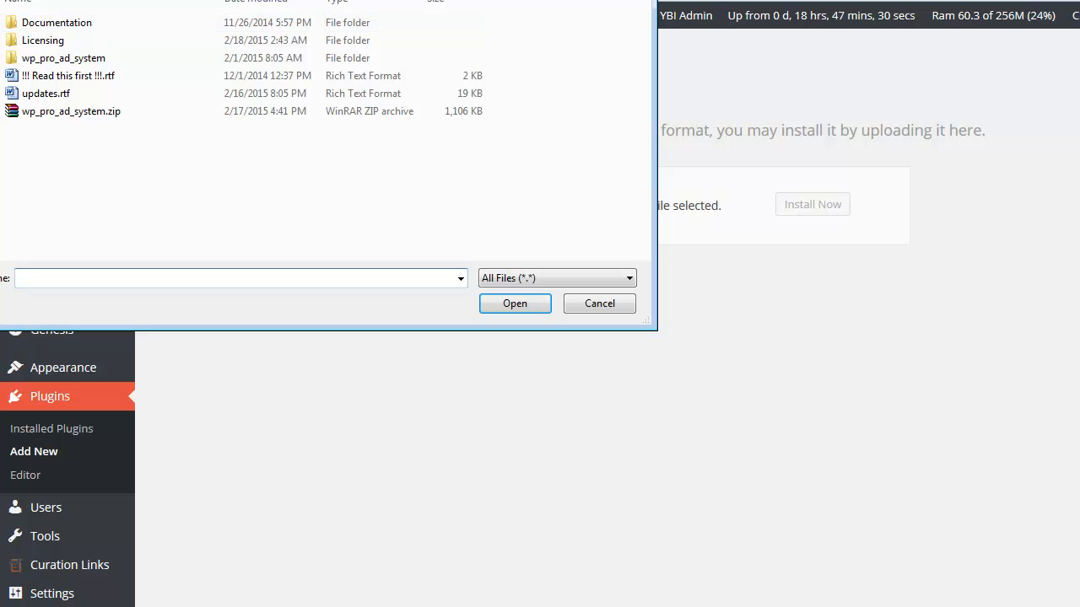
pyautogui.doubleClick(63, 57)
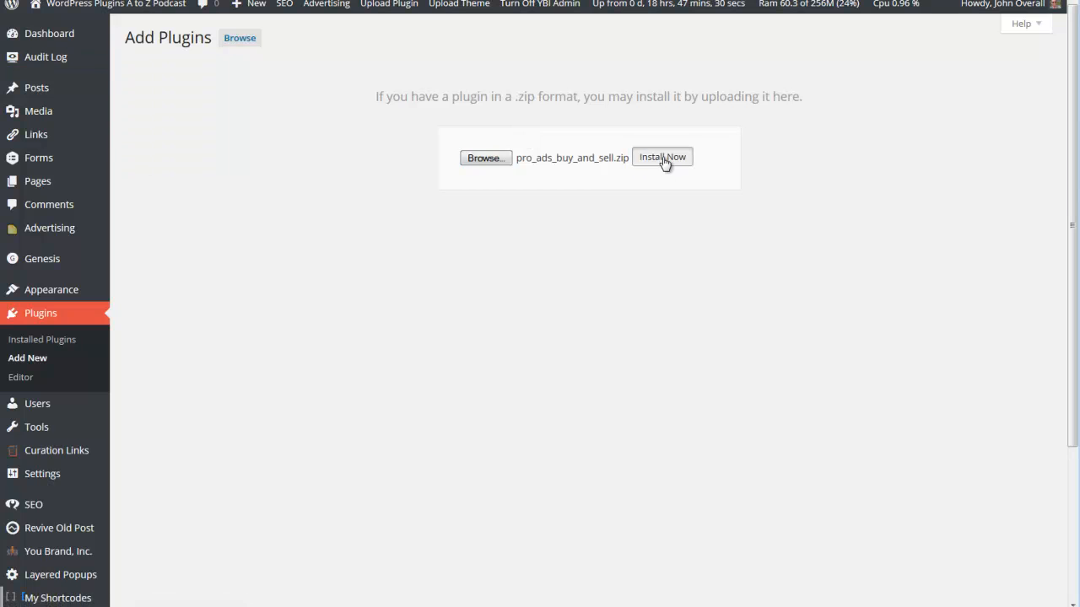
pyautogui.click(662, 157)
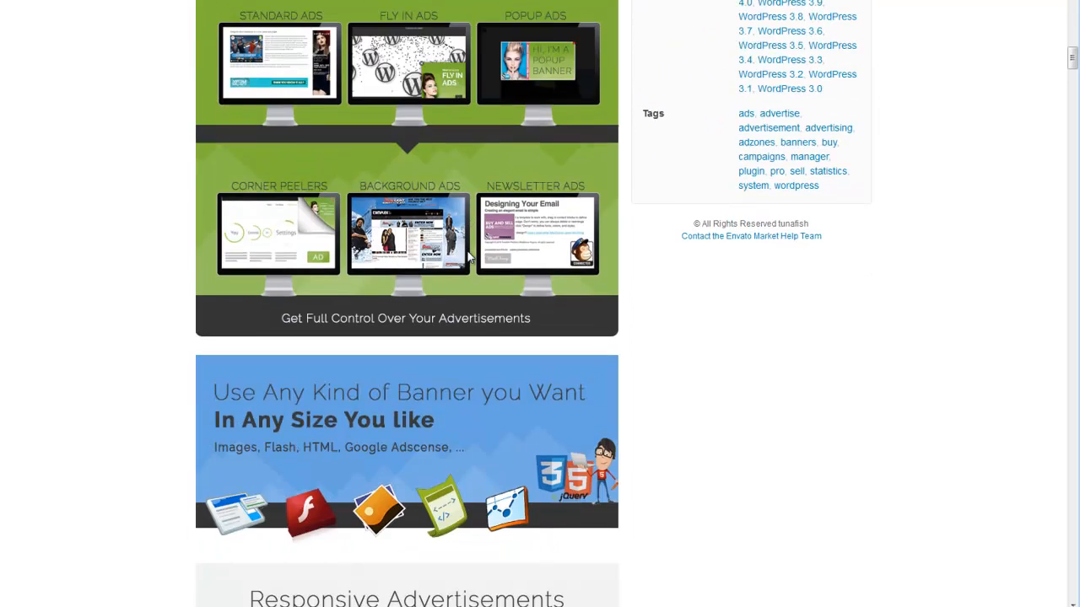
pyautogui.scroll(-3)
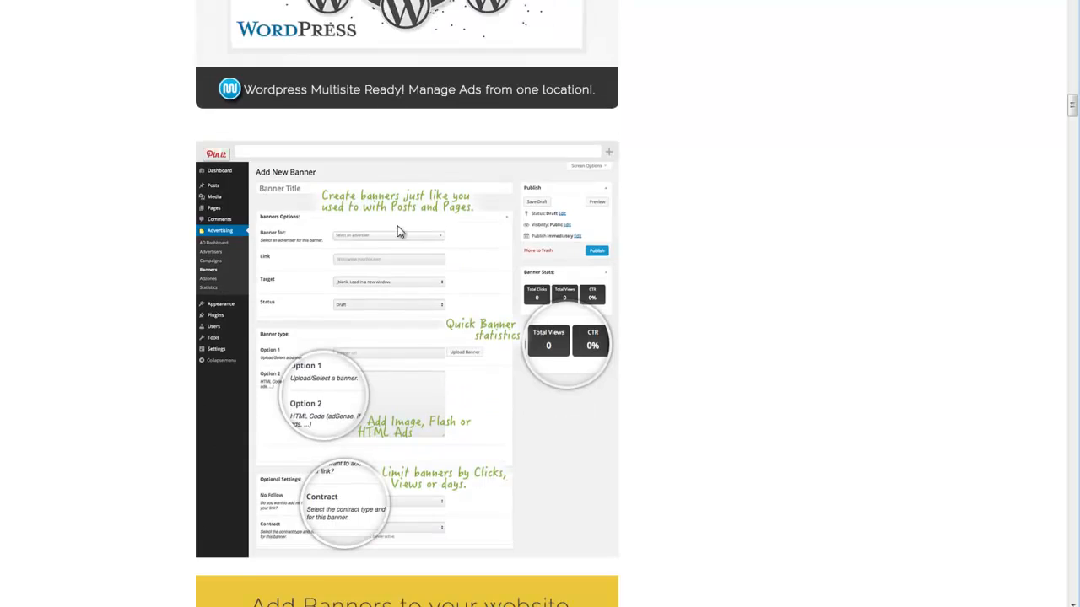
pyautogui.scroll(-3)
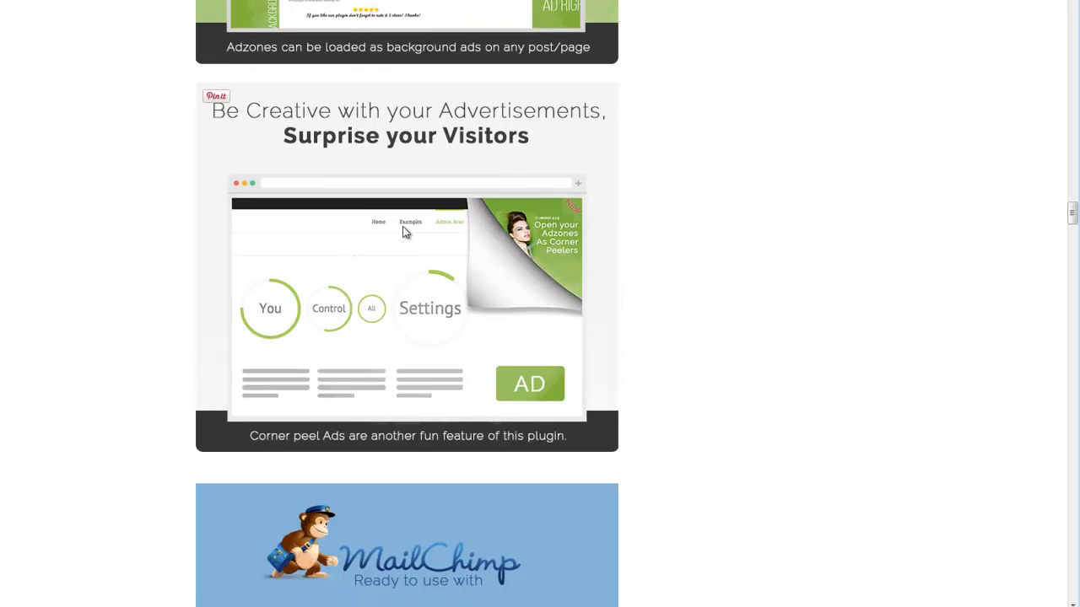
pyautogui.scroll(-3)
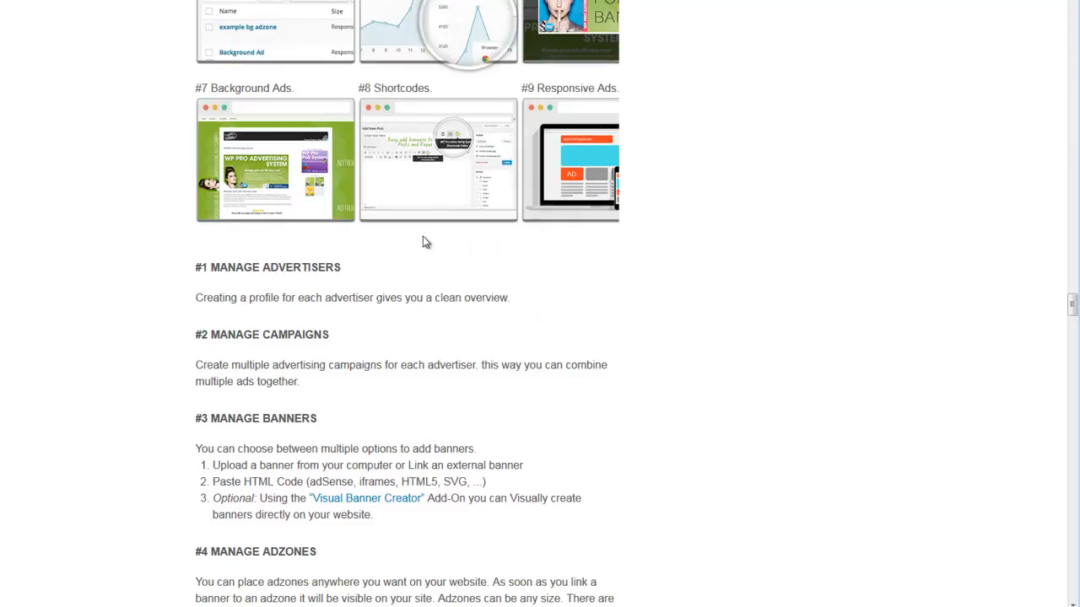
pyautogui.scroll(-3)
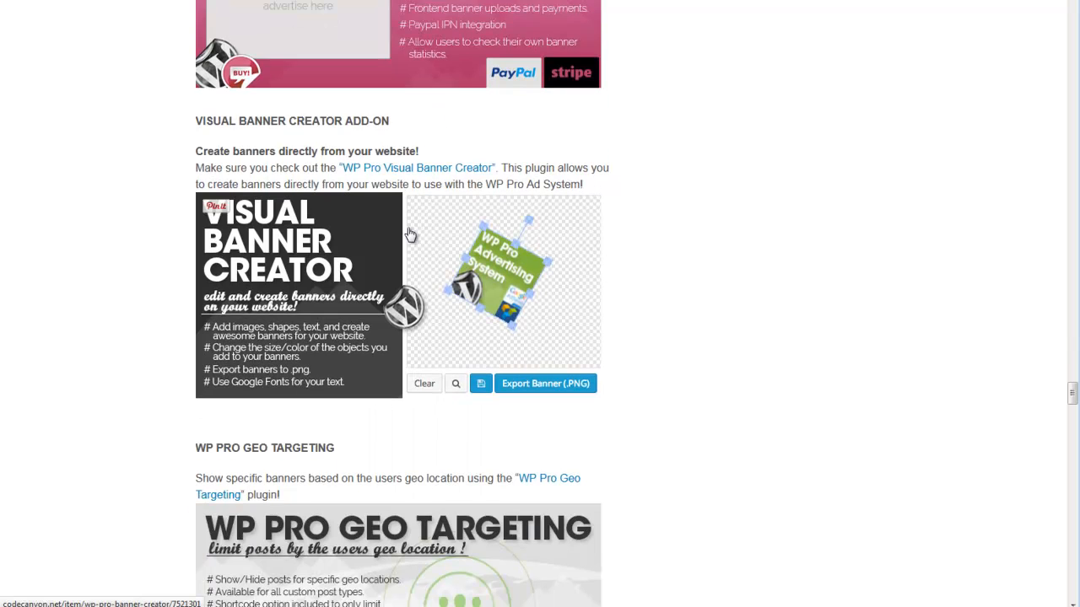
pyautogui.moveTo(426, 383)
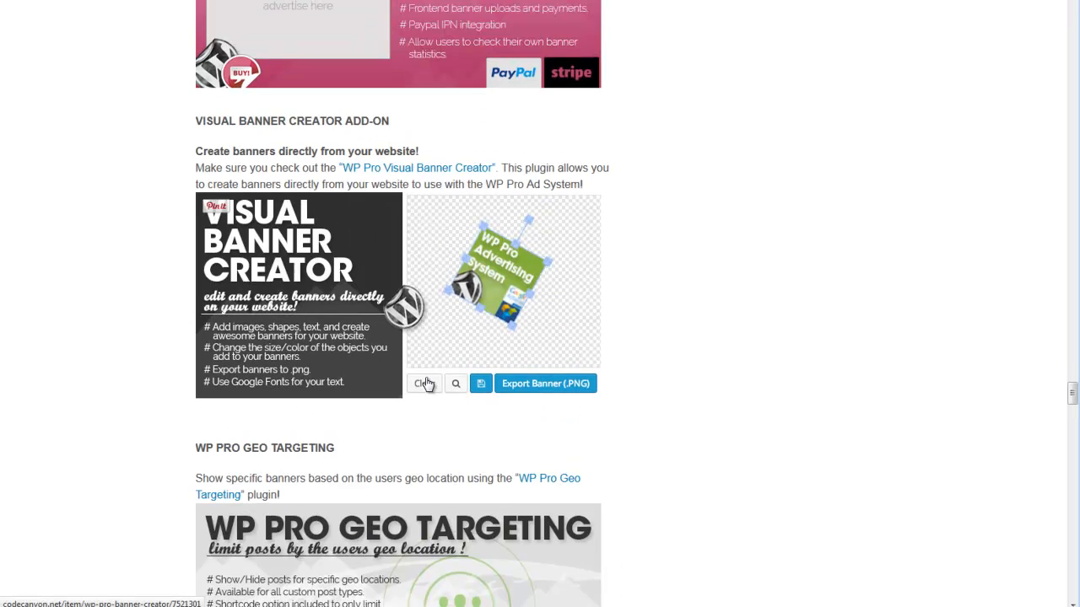
pyautogui.scroll(3)
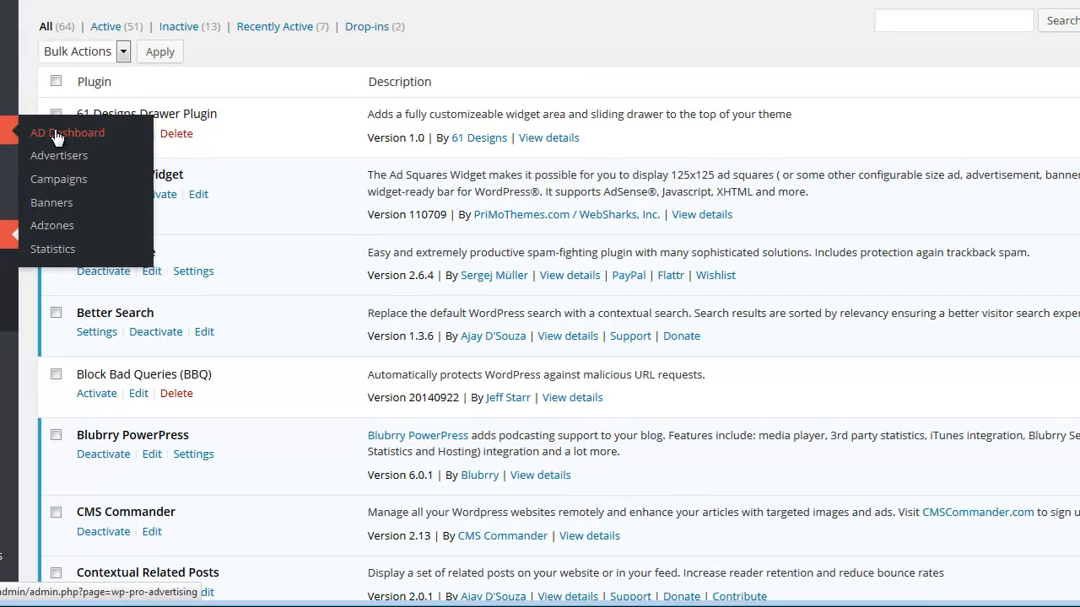
# Open the Advertising AD Dashboard, then its Manage Post Ads section.
pyautogui.click(68, 132)
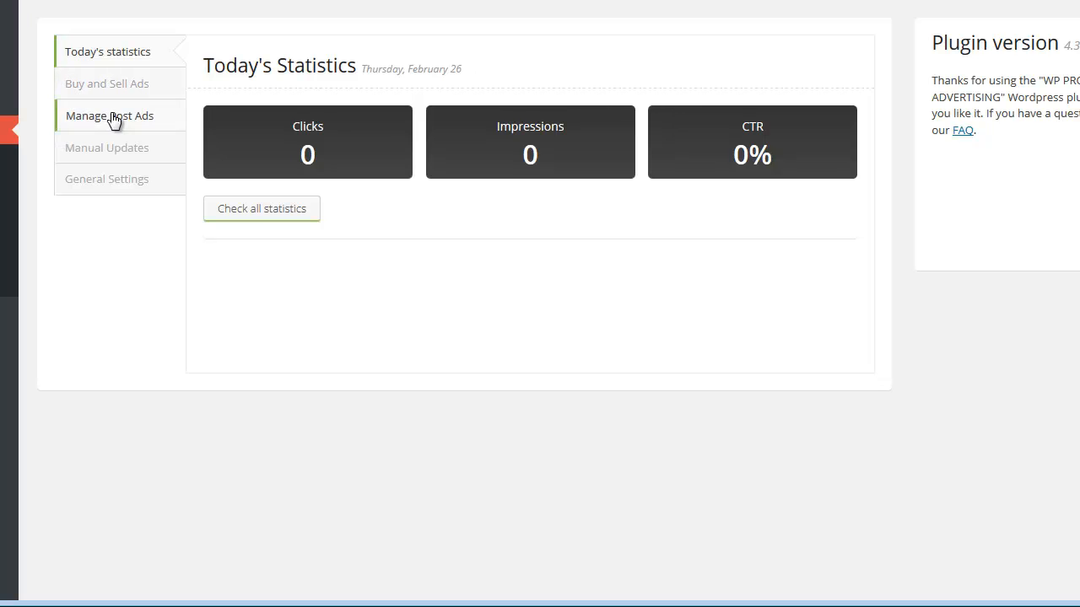
pyautogui.click(106, 179)
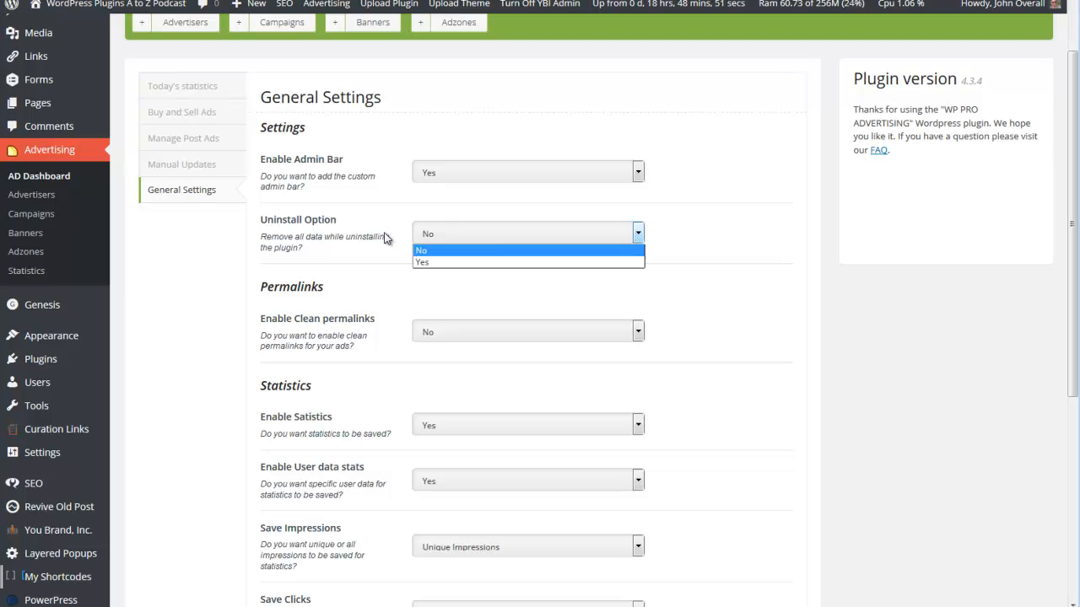
# Set Save Impressions to All Impressions and Save Clicks to All Clicks, then save.
pyautogui.scroll(-3)
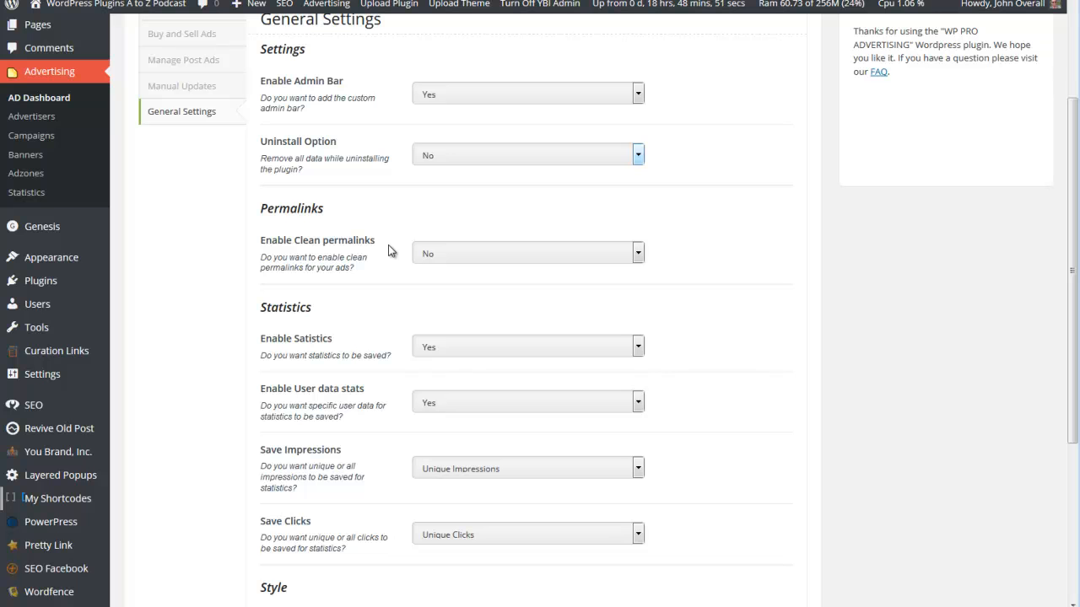
pyautogui.scroll(-3)
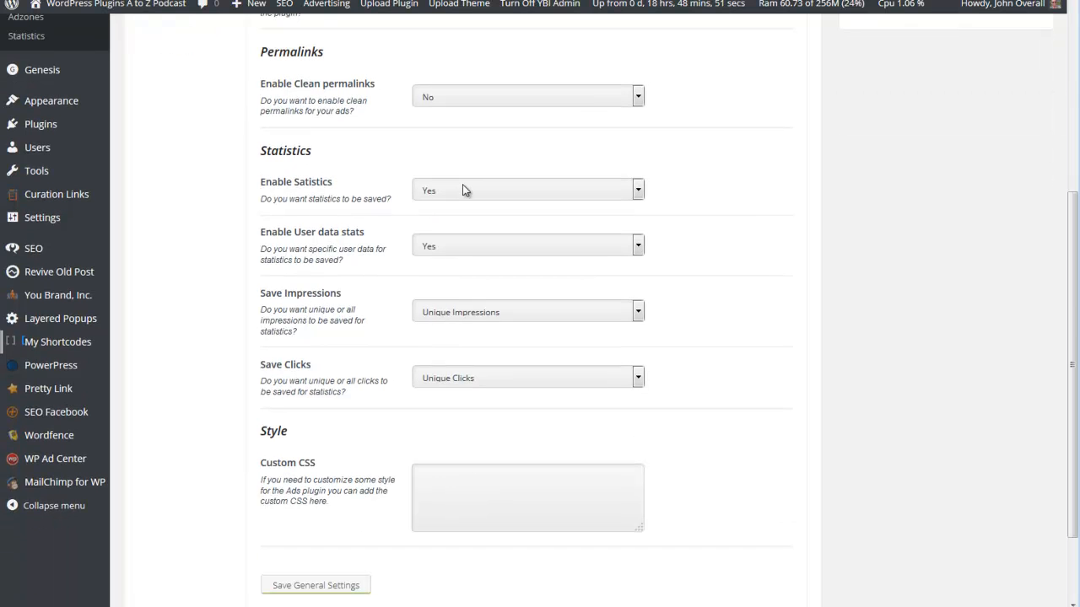
pyautogui.click(527, 311)
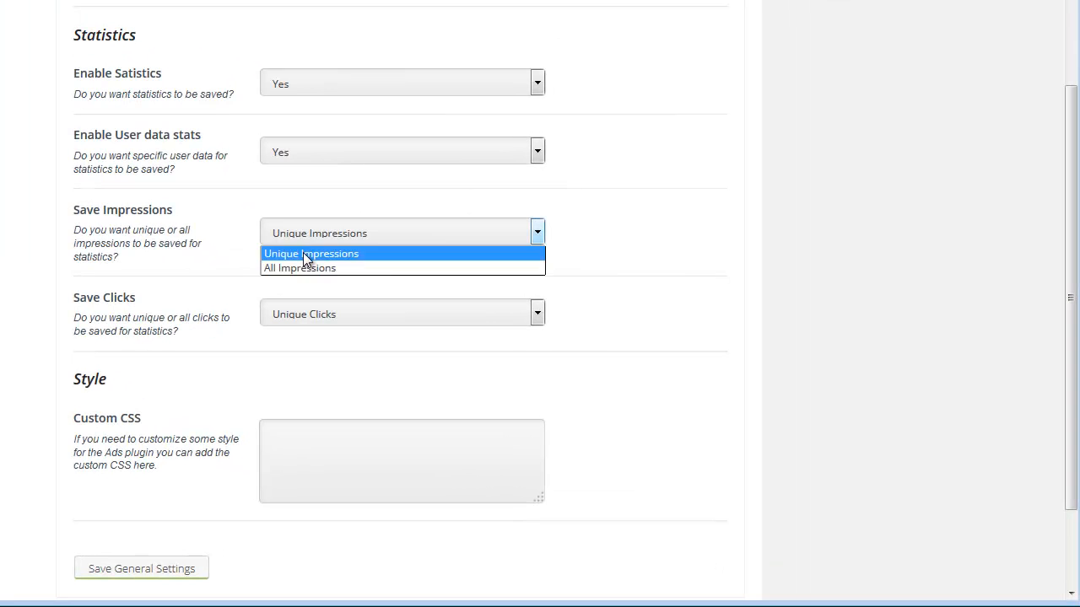
pyautogui.click(299, 267)
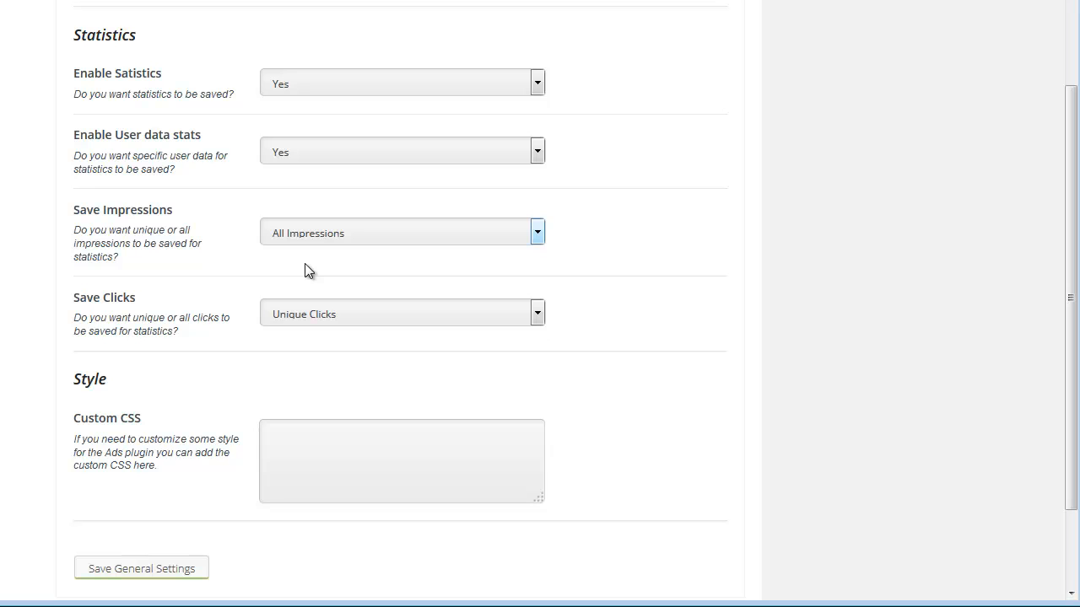
pyautogui.click(401, 313)
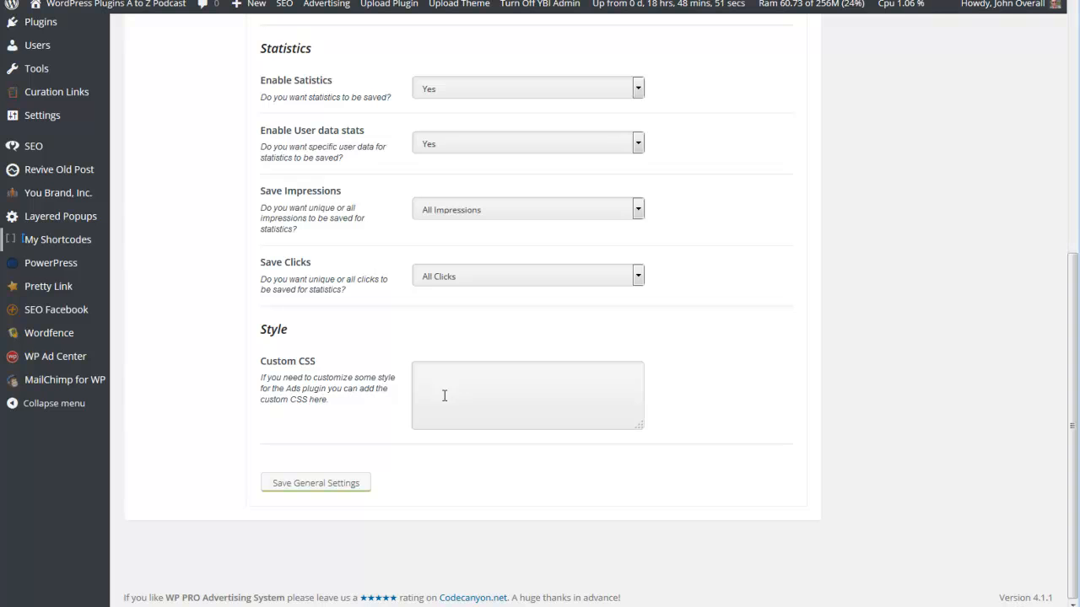
pyautogui.moveTo(405, 404)
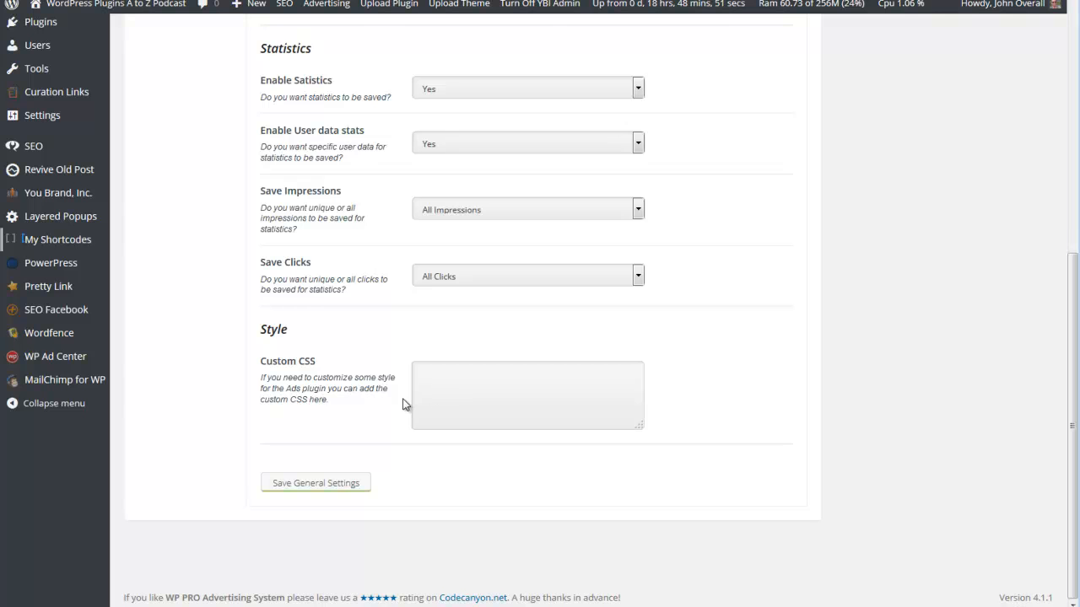
pyautogui.click(315, 482)
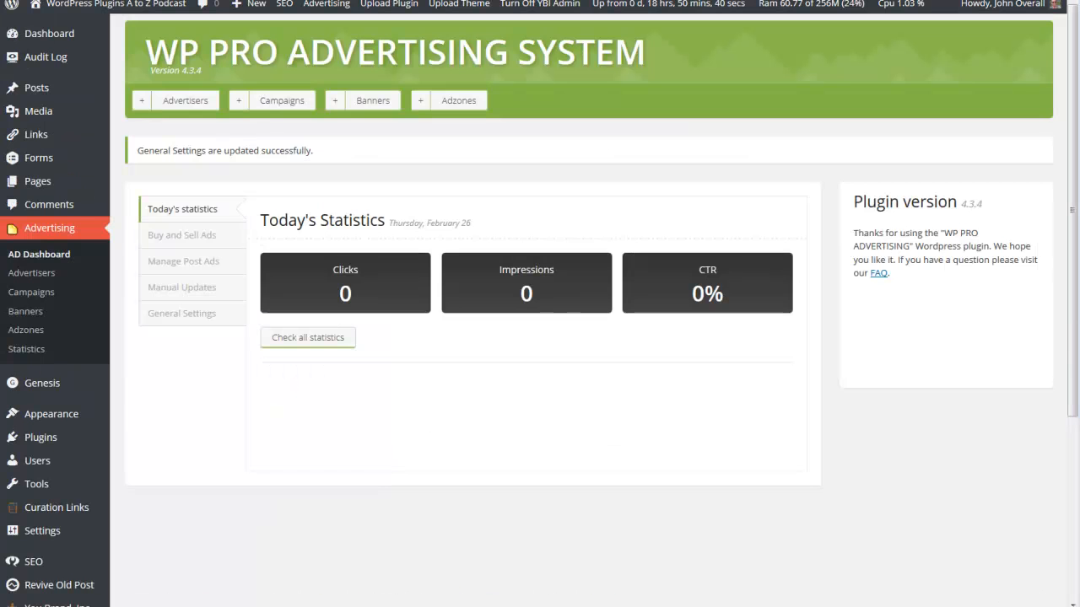
pyautogui.moveTo(624, 100)
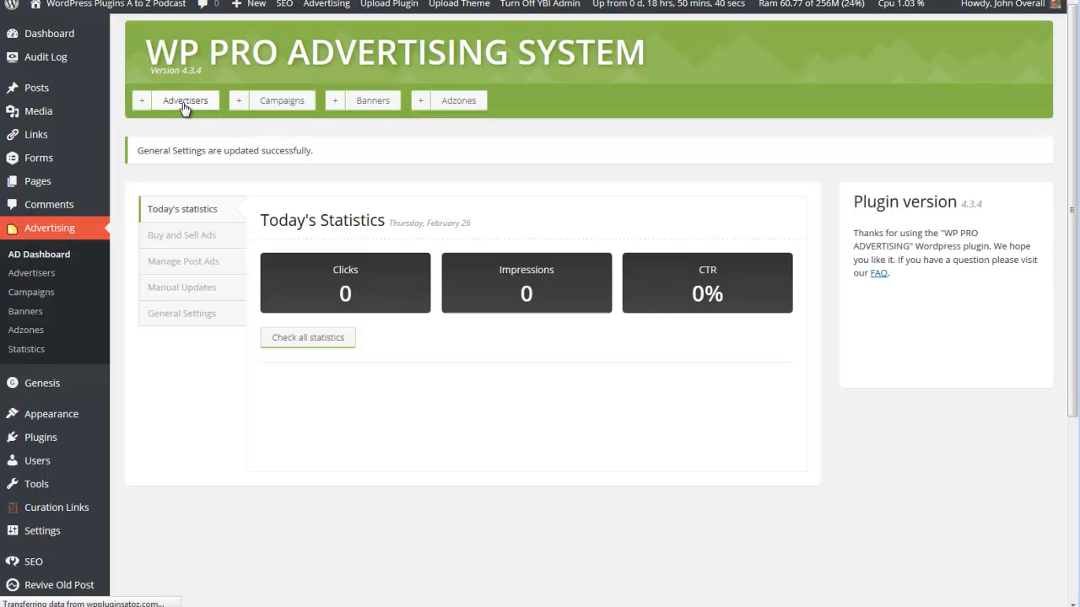
pyautogui.click(185, 101)
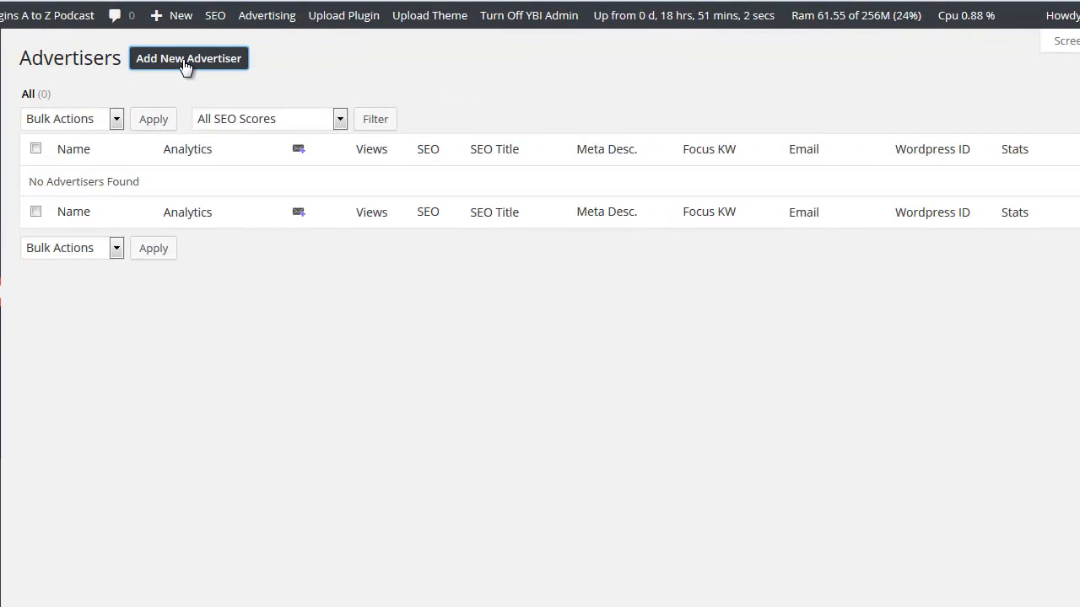
pyautogui.click(188, 58)
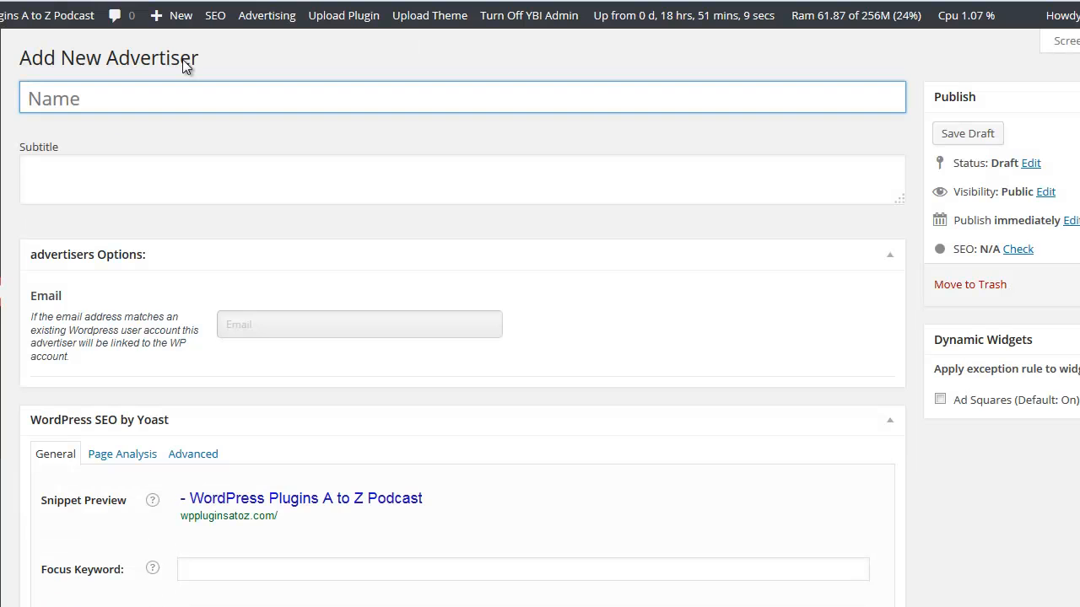
pyautogui.write('Wp Plugins')
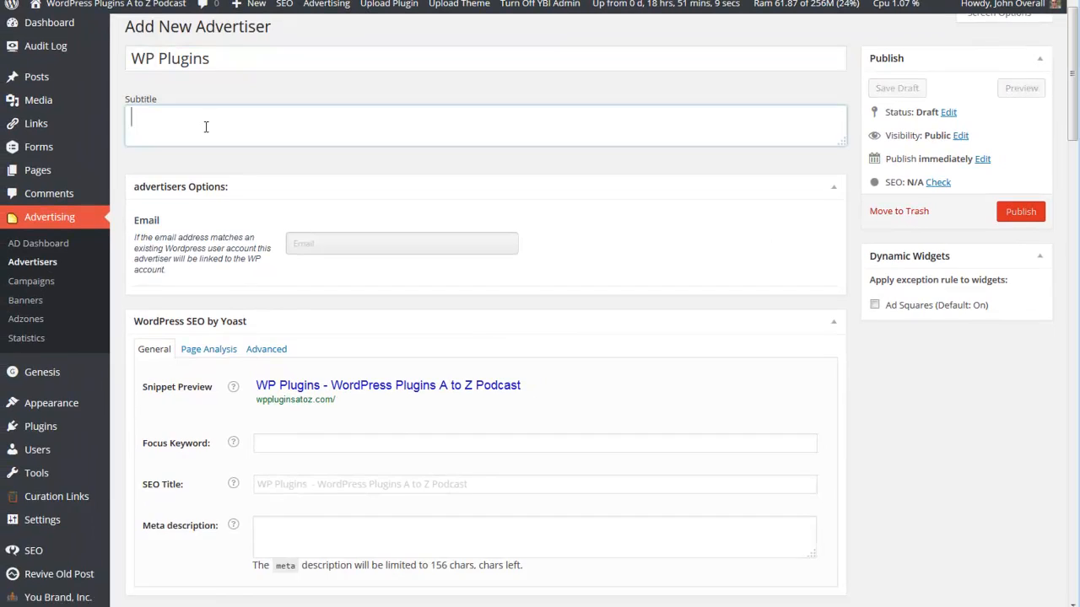
pyautogui.scroll(-3)
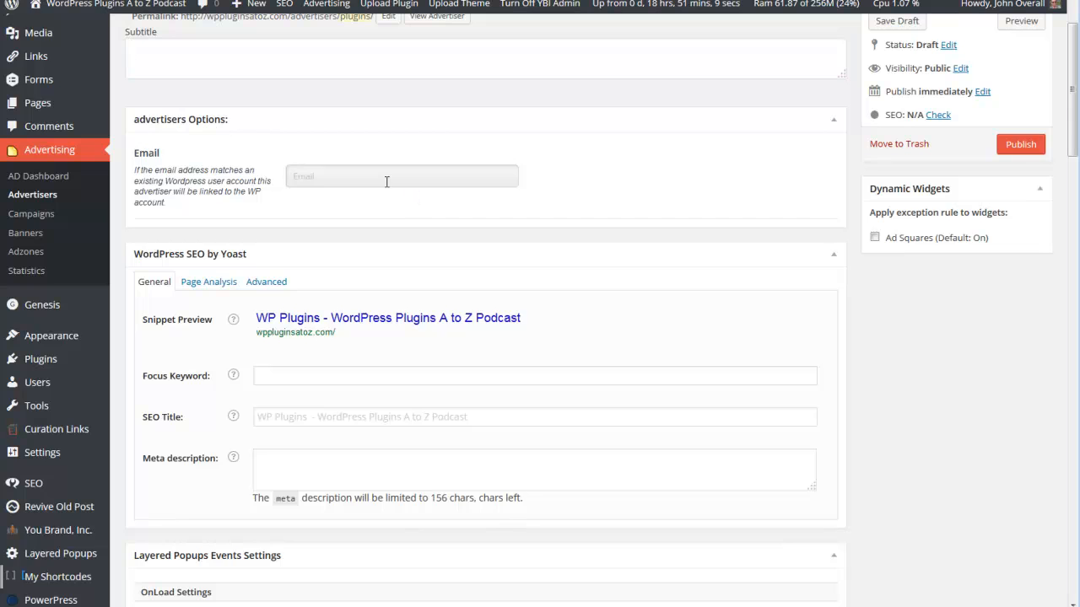
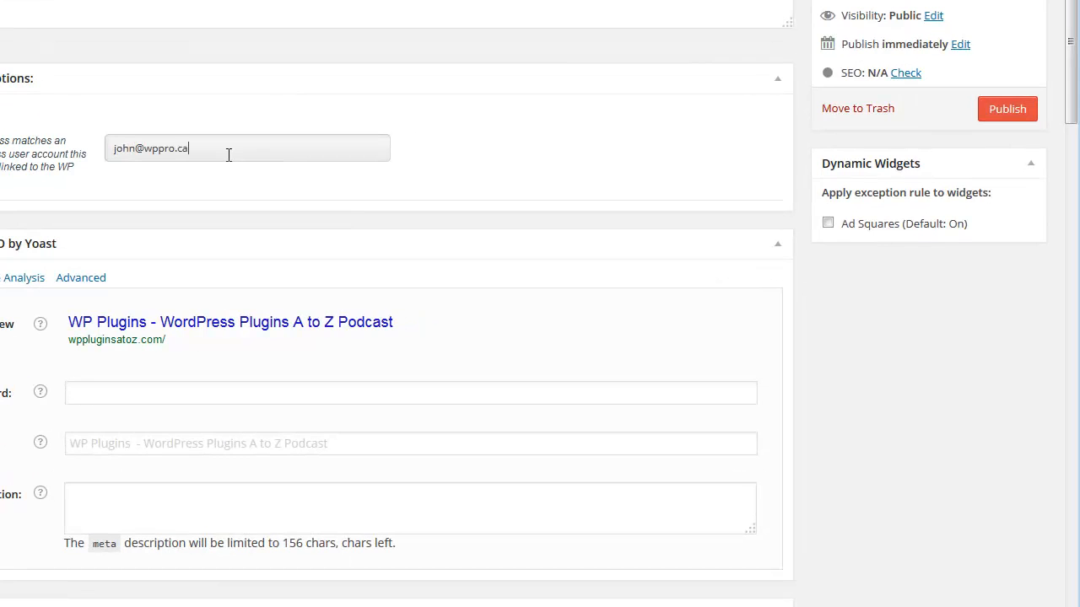
pyautogui.scroll(-3)
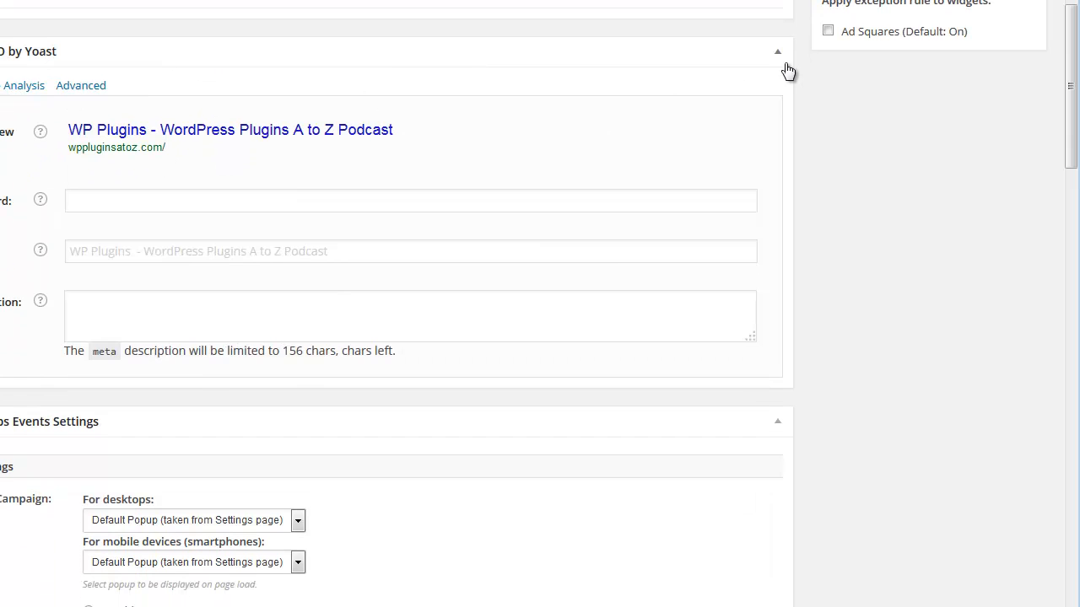
pyautogui.click(777, 51)
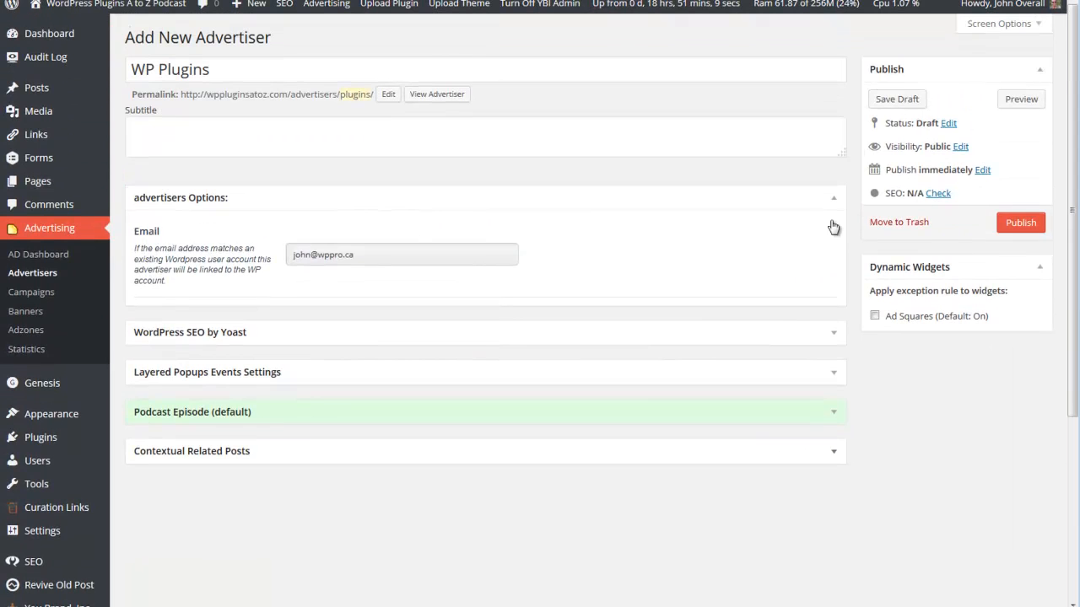
pyautogui.click(1021, 222)
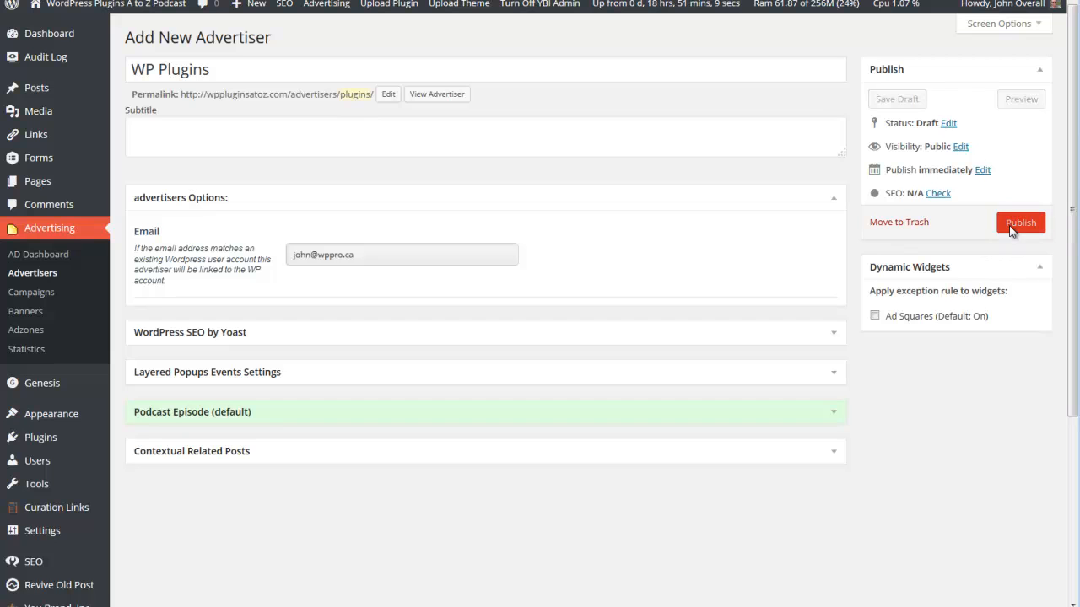
pyautogui.click(1021, 223)
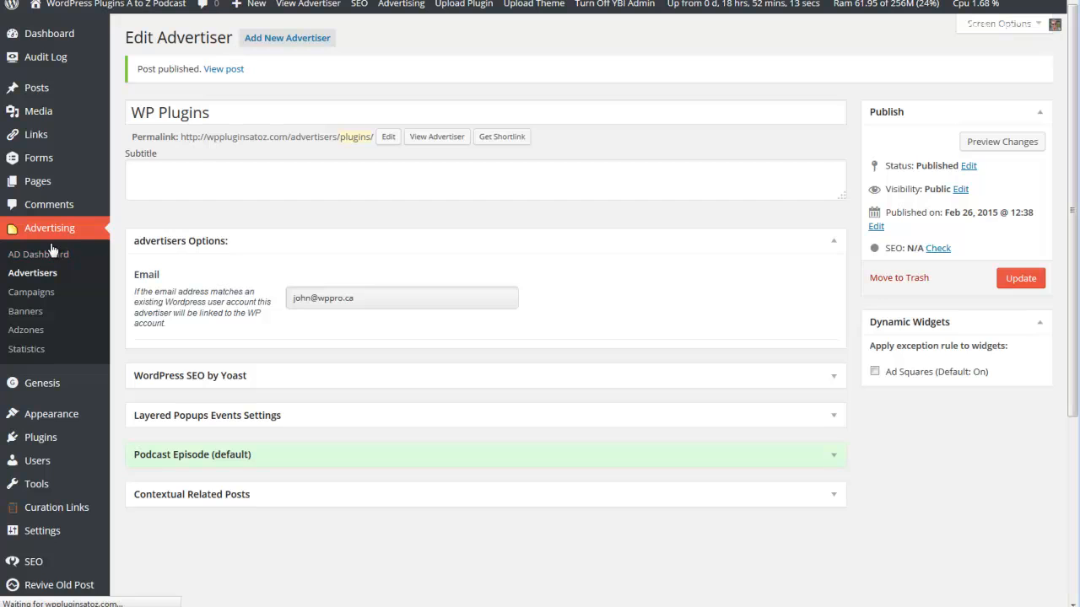
pyautogui.click(38, 253)
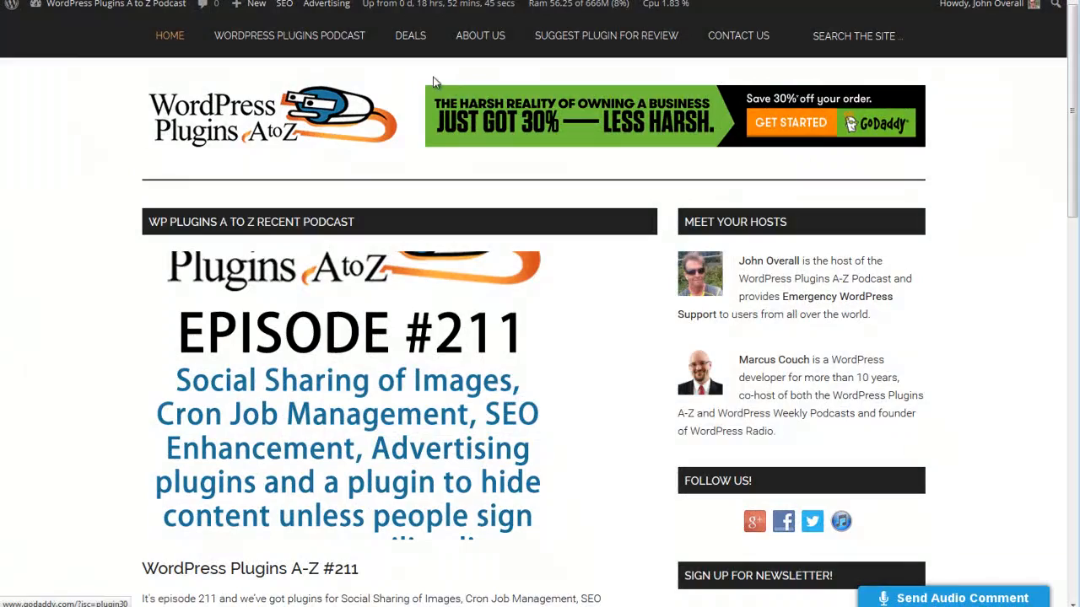
# Scroll the front-end site, then bring up the empty Advertising > Adzones list.
pyautogui.scroll(-3)
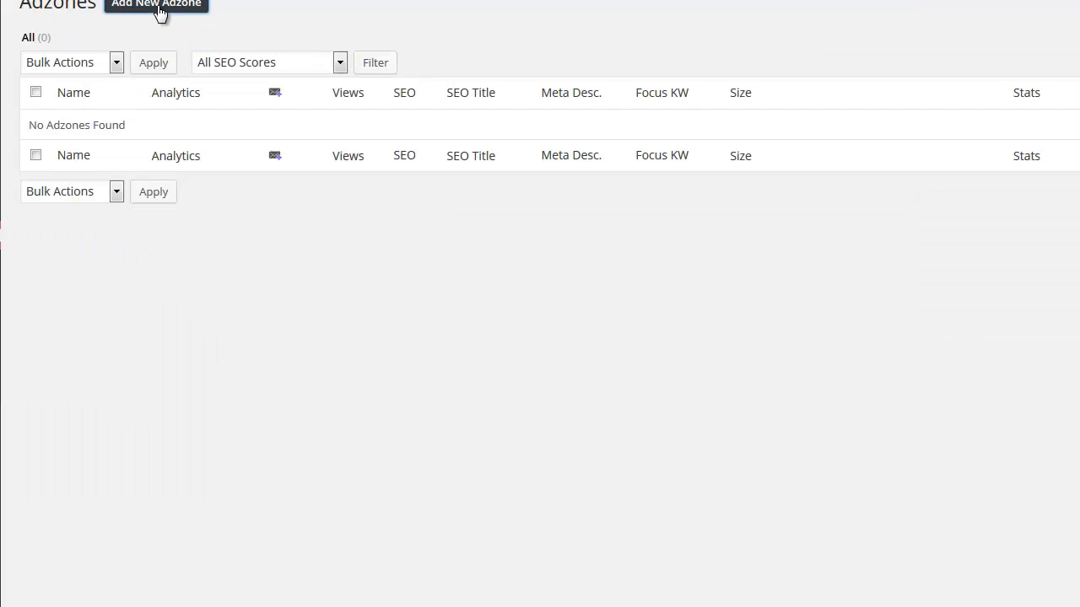
# Add a new adzone titled '728 x' with desktop size IAB Leaderboard (728 x 90).
pyautogui.click(156, 4)
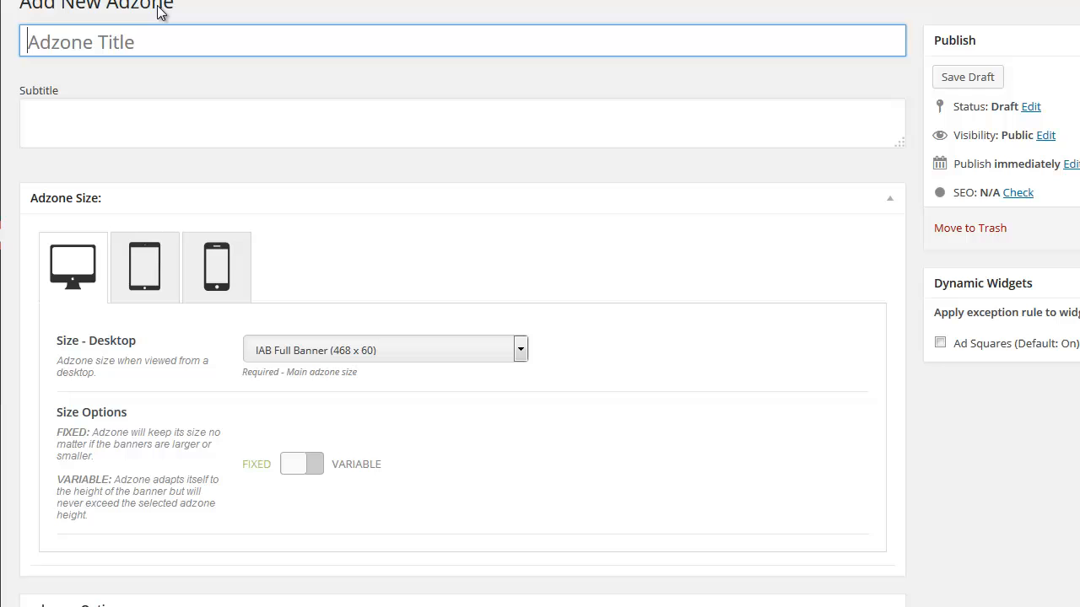
pyautogui.write('728 x')
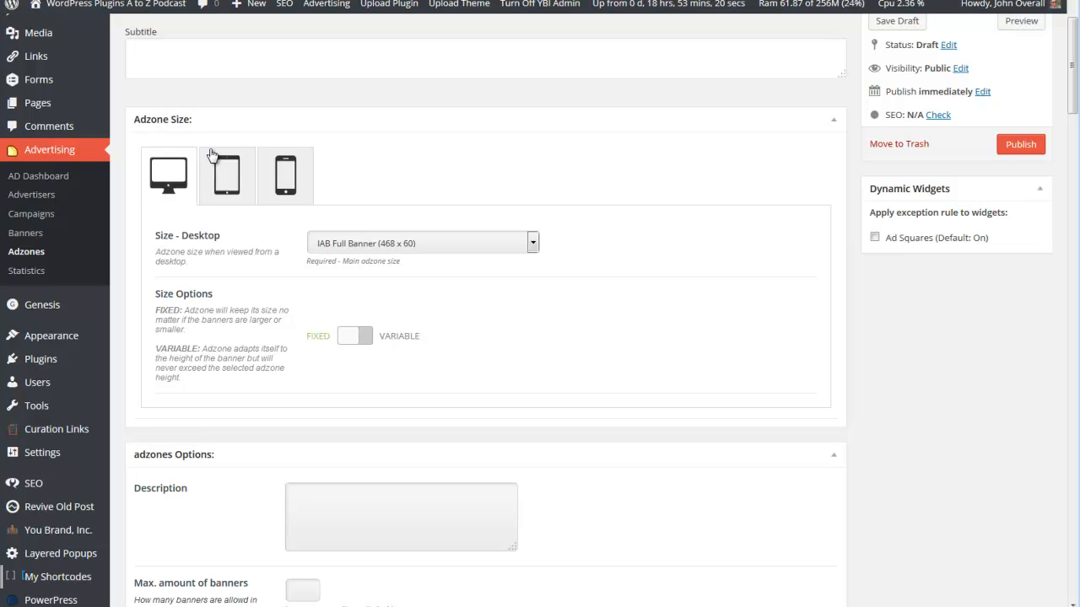
pyautogui.click(285, 175)
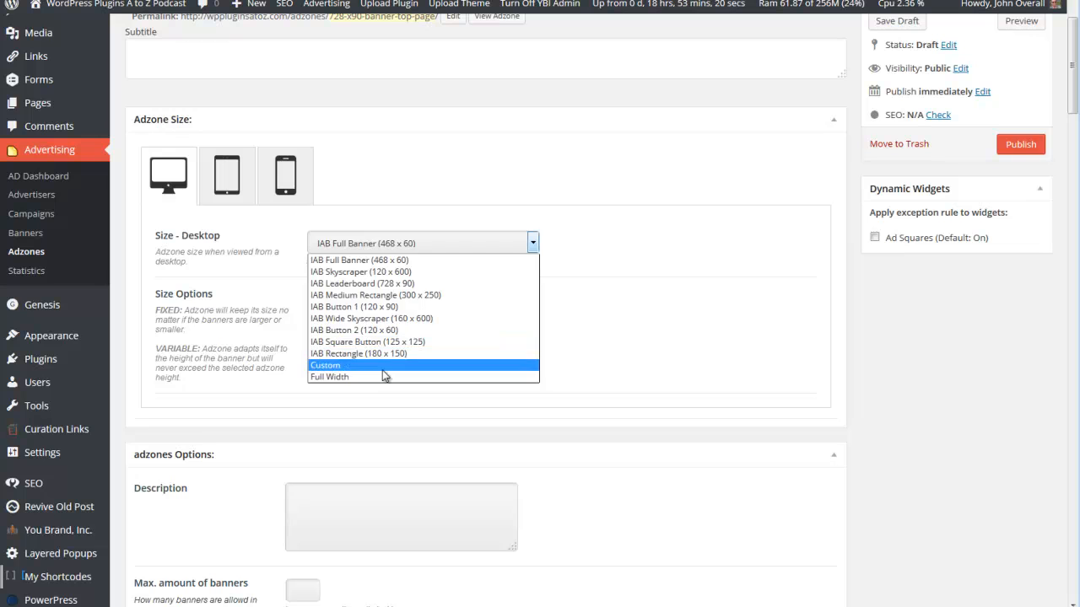
pyautogui.moveTo(405, 283)
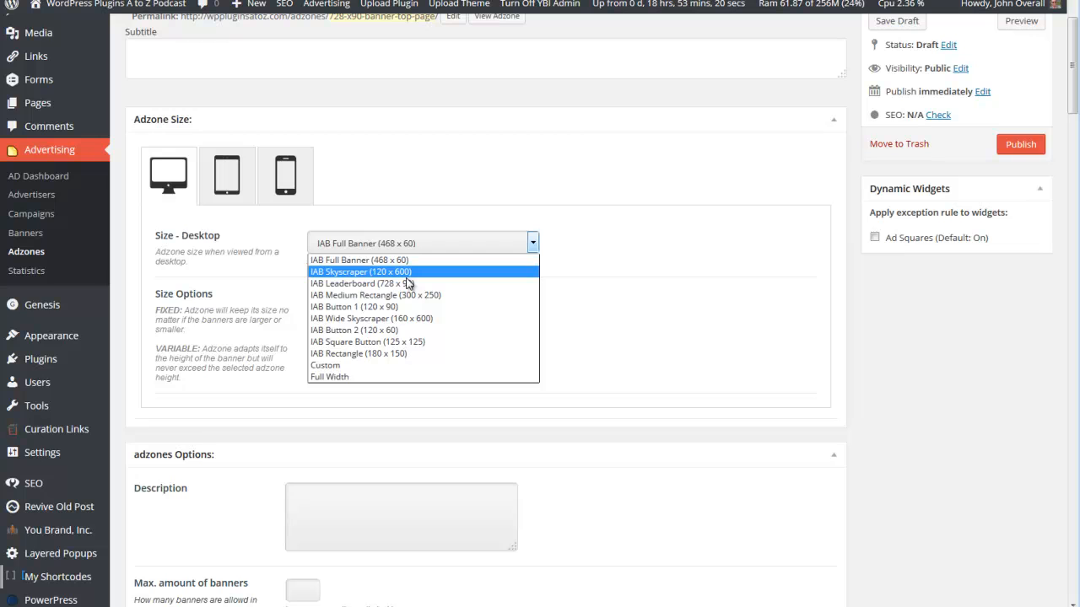
pyautogui.click(360, 283)
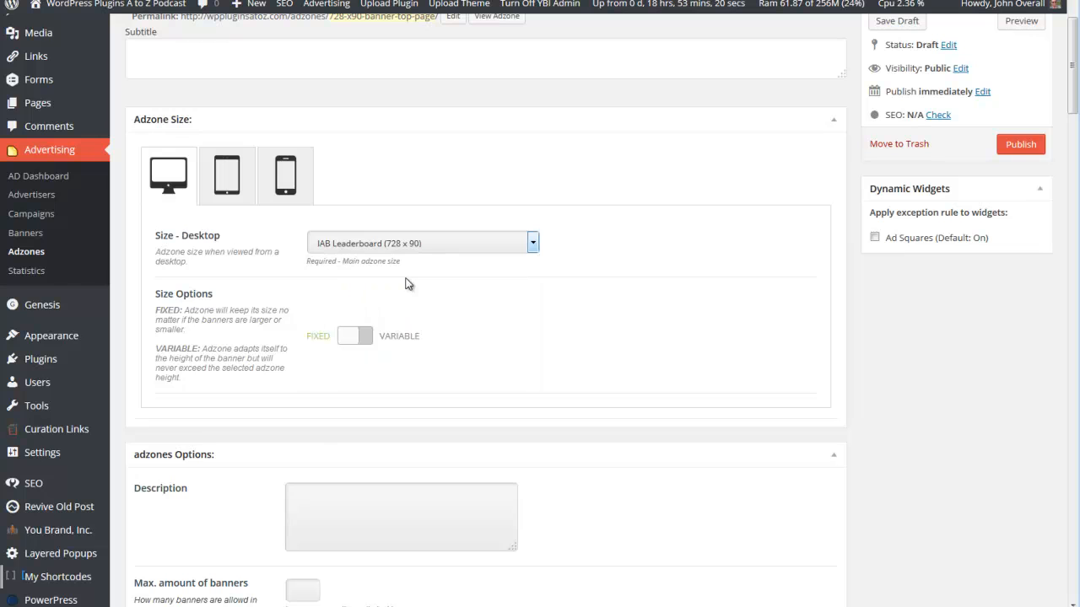
pyautogui.moveTo(279, 330)
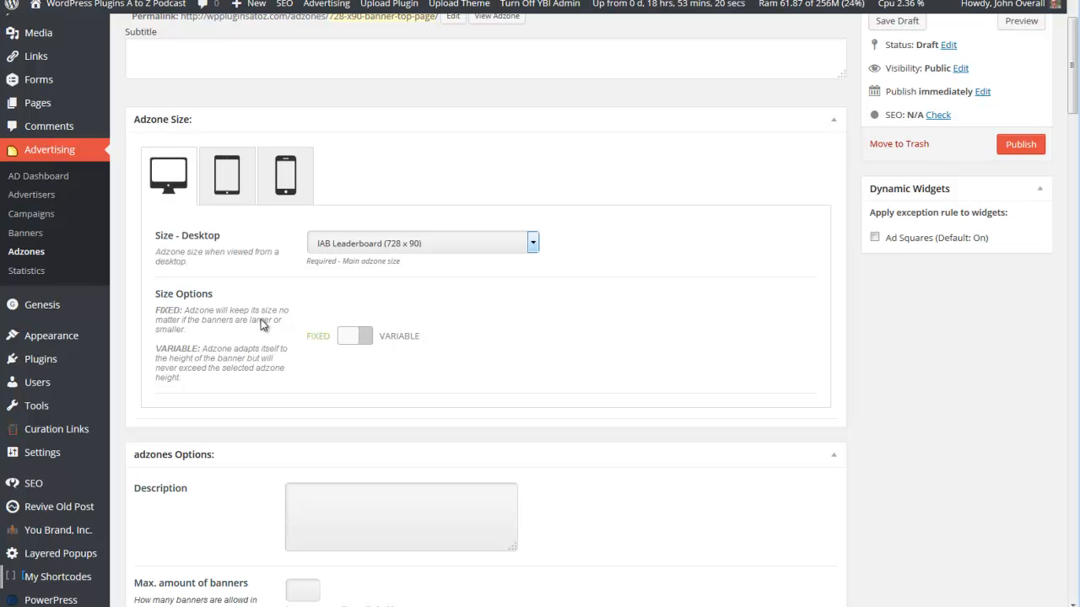
pyautogui.moveTo(401, 332)
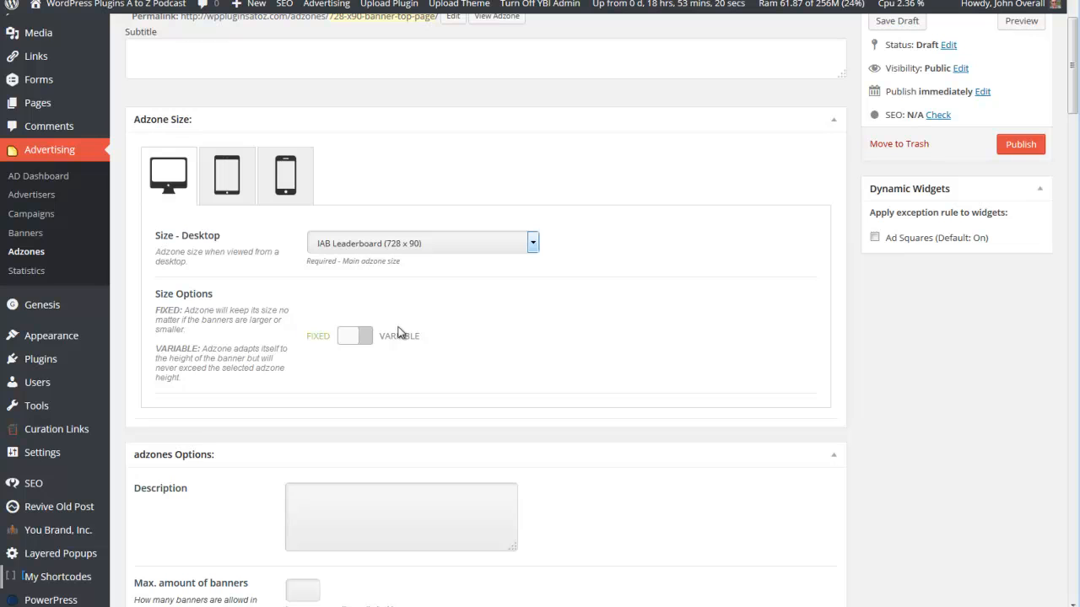
# Set the adzone's phone size to IAB Leaderboard (728 x 90) and begin typing 'Top'.
pyautogui.click(227, 175)
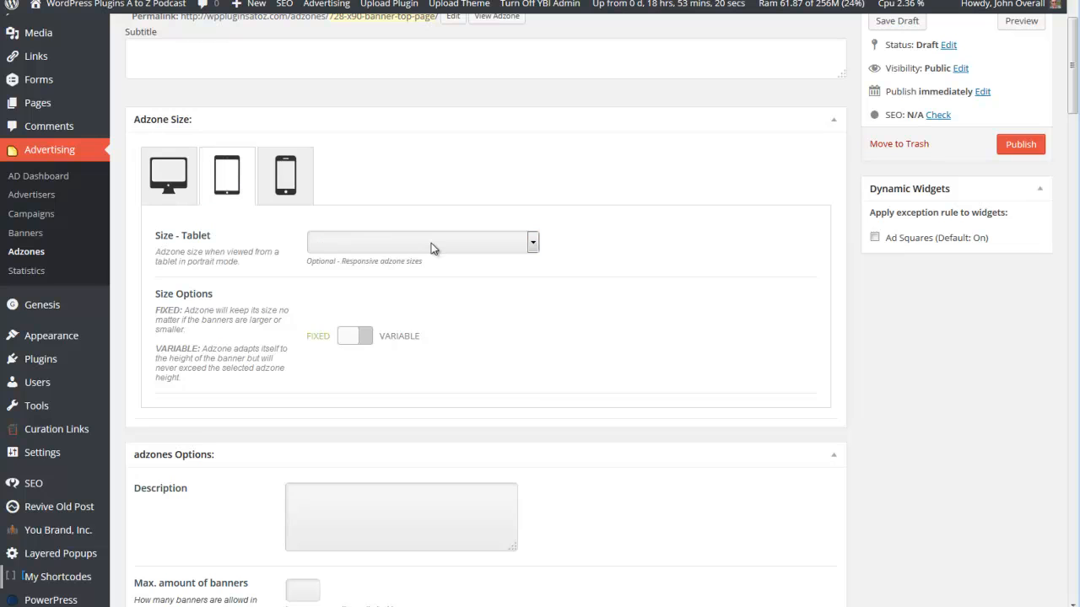
pyautogui.click(285, 175)
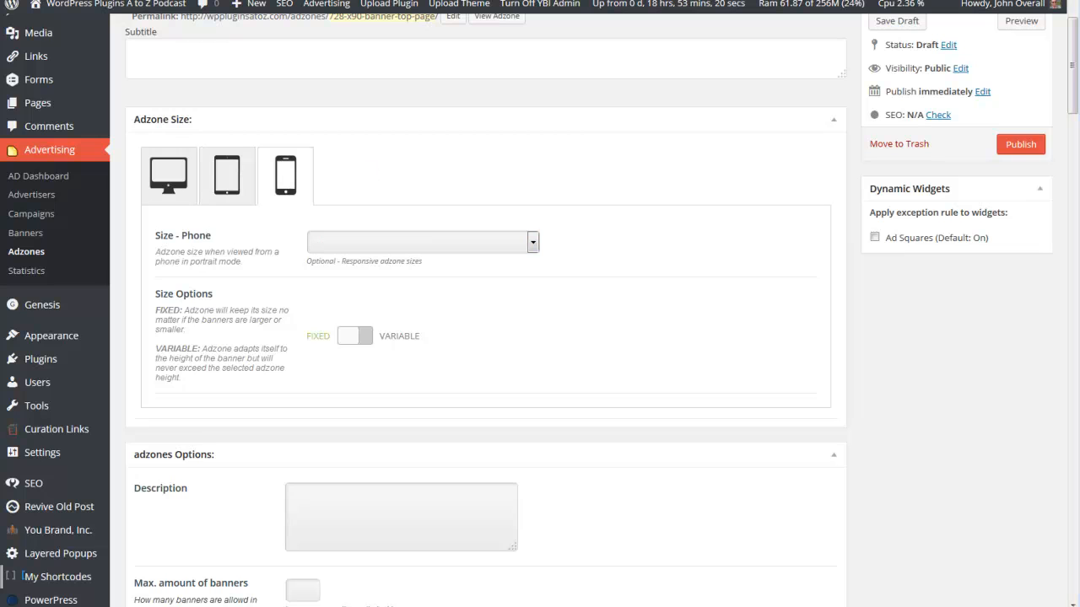
pyautogui.moveTo(544, 247)
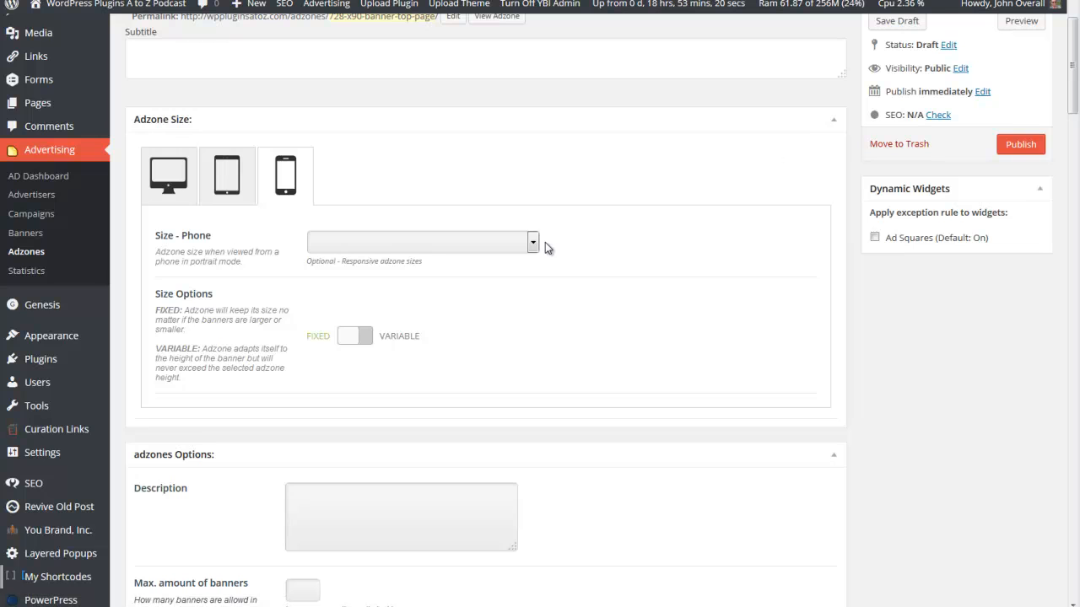
pyautogui.click(420, 243)
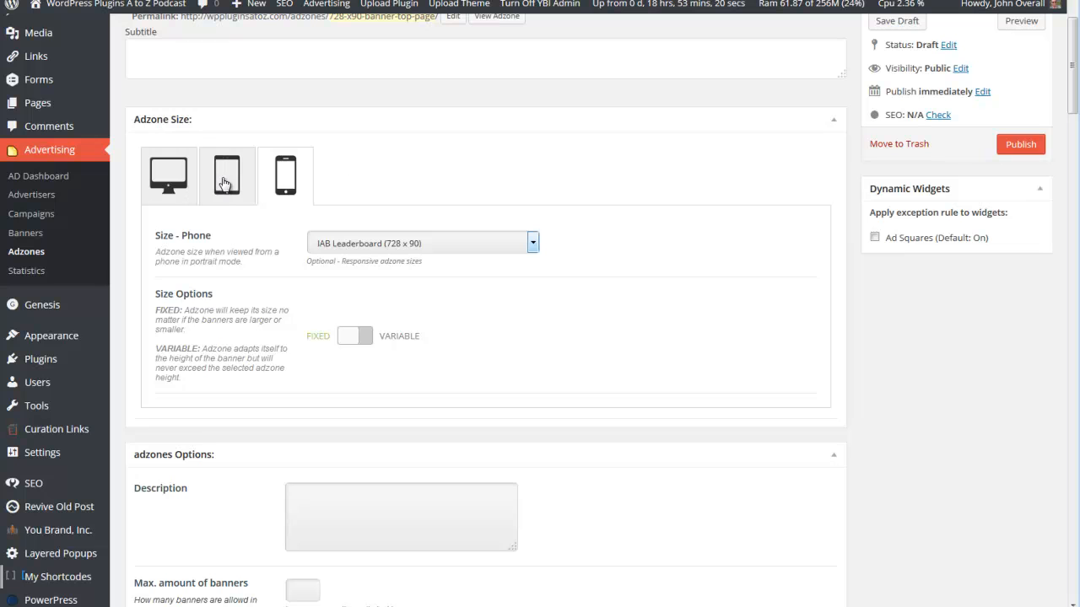
pyautogui.click(168, 78)
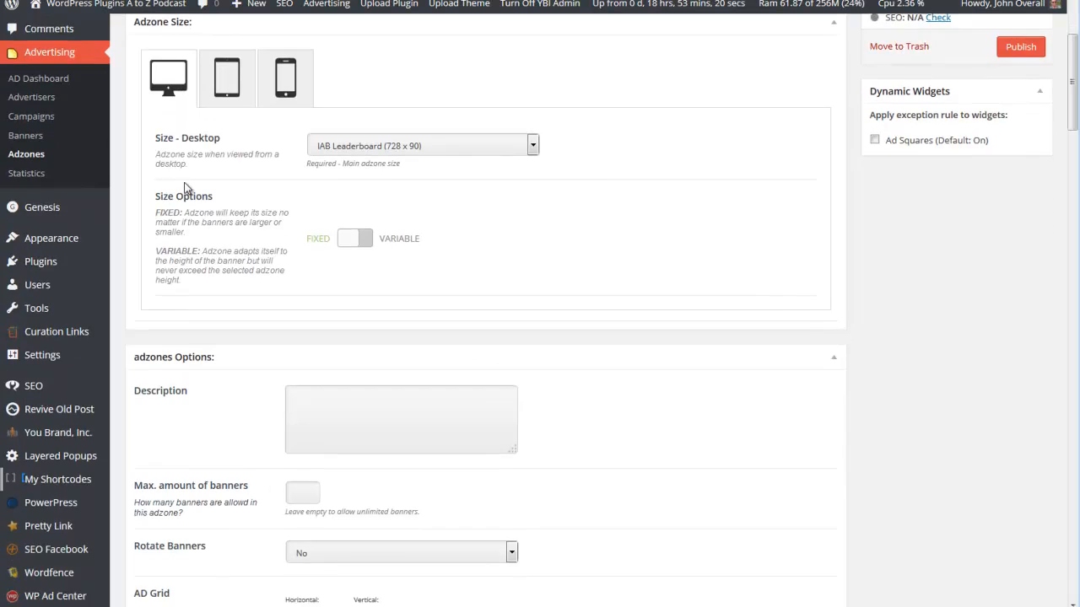
pyautogui.write('Top of page')
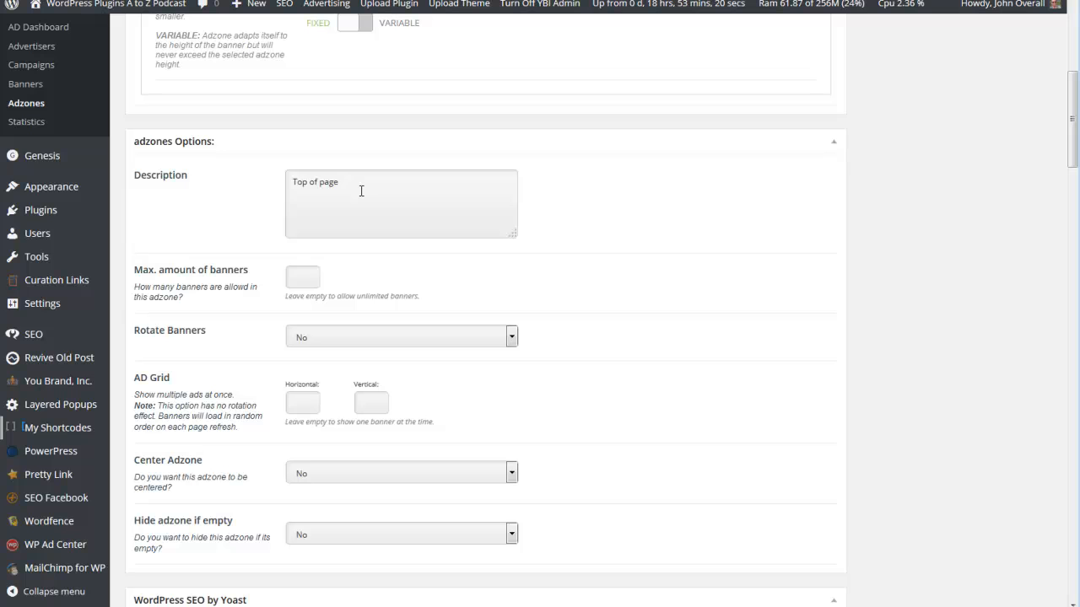
# Allow at most 5 banners and rotate them with Showoff every 8 seconds.
pyautogui.click(337, 183)
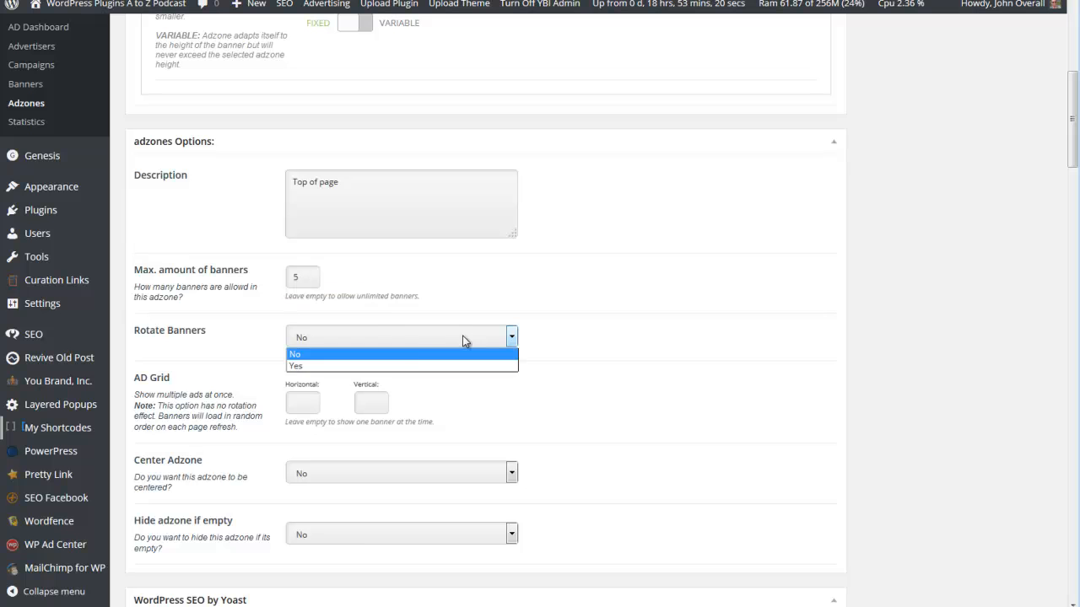
pyautogui.click(295, 365)
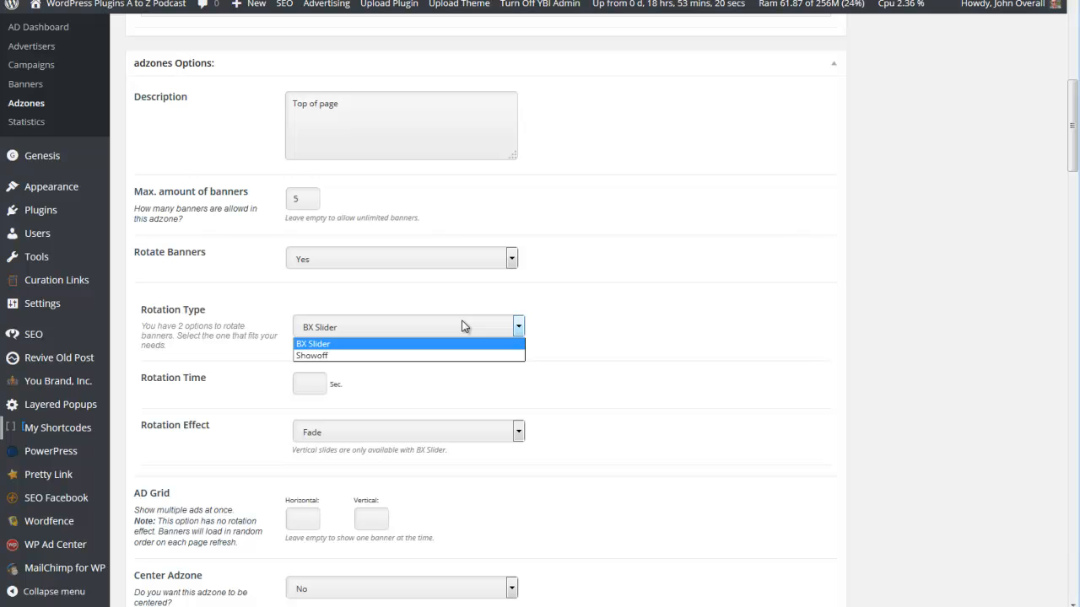
pyautogui.moveTo(414, 344)
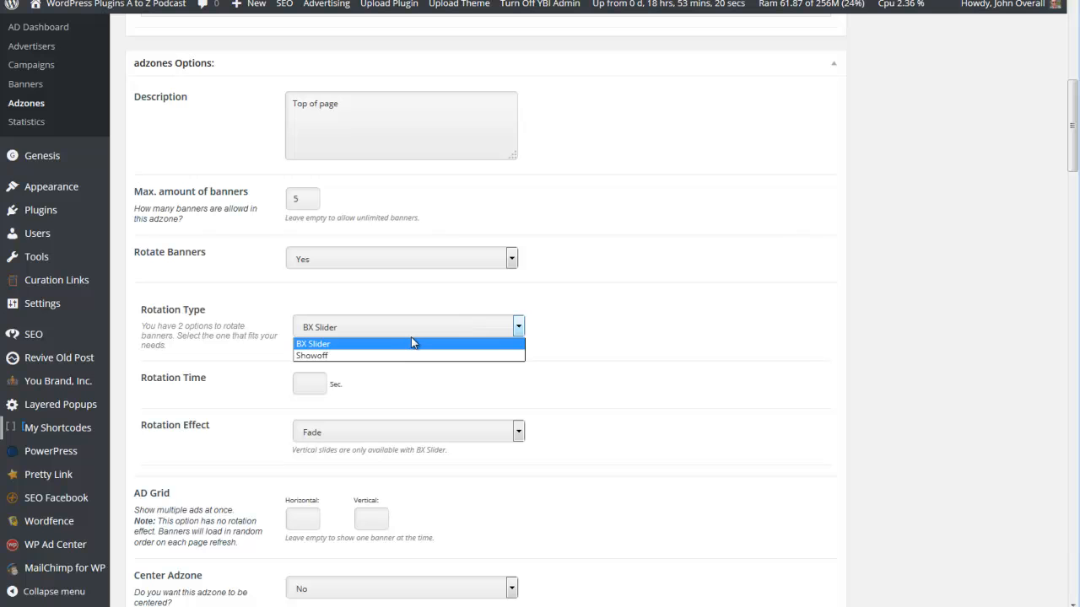
pyautogui.click(311, 355)
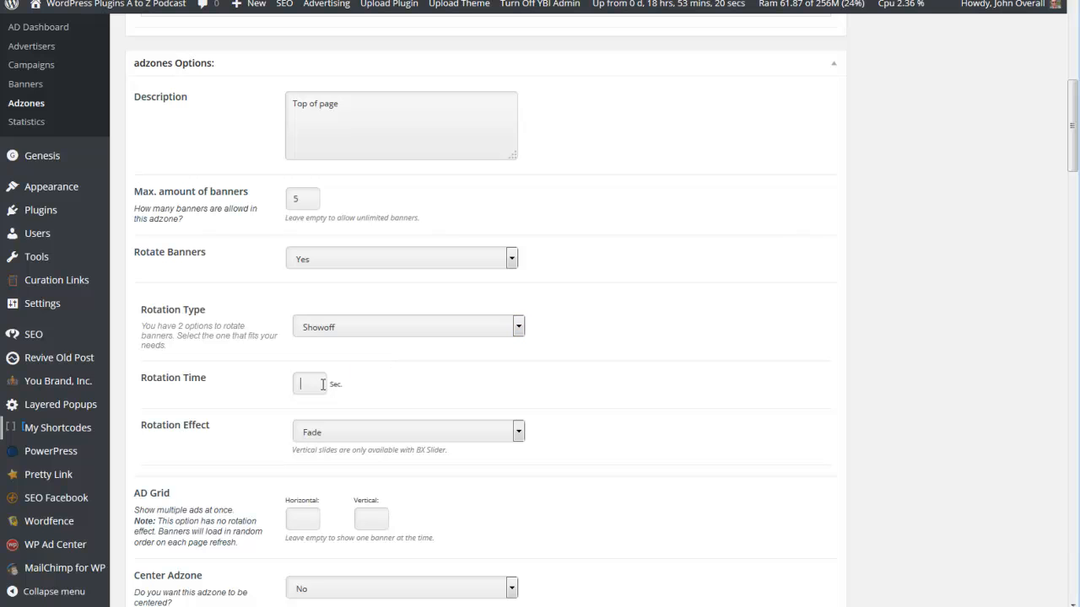
pyautogui.write('8')
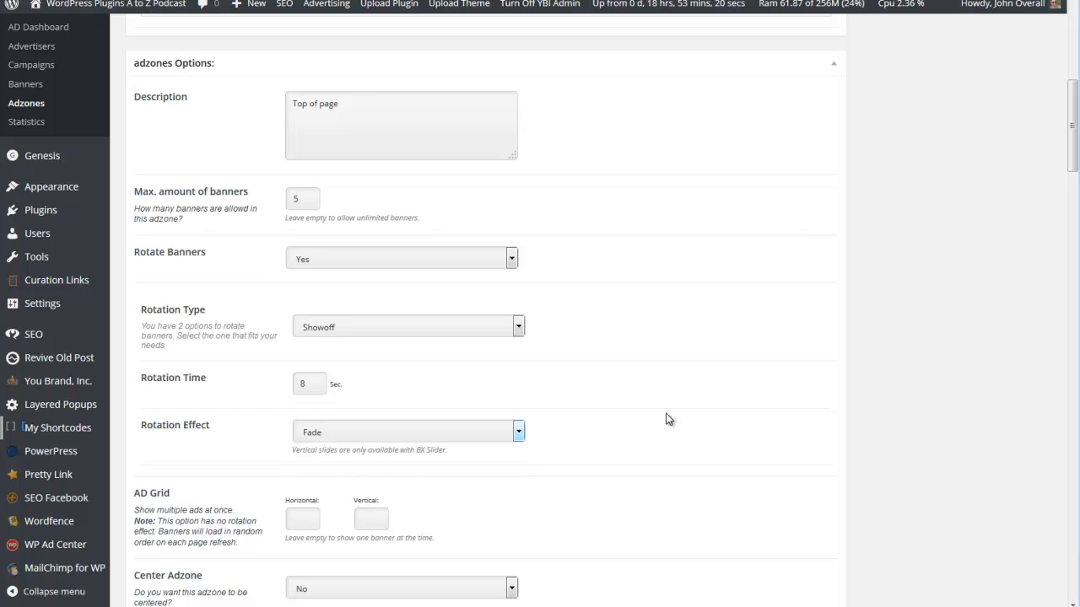
# Scroll down to set Center Adzone and Hide adzone if empty to Yes.
pyautogui.scroll(-3)
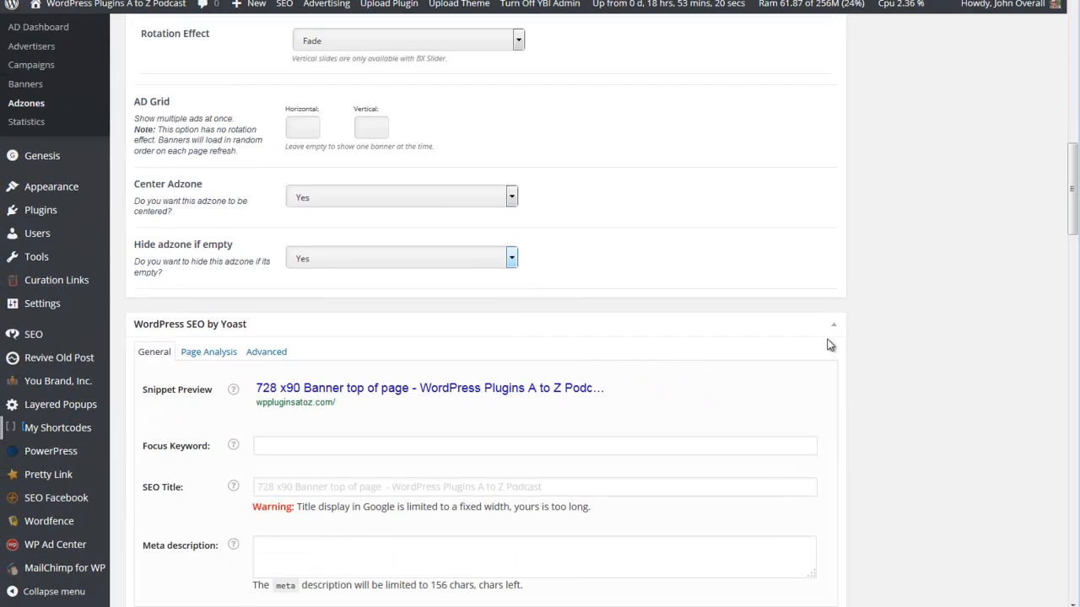
pyautogui.scroll(-3)
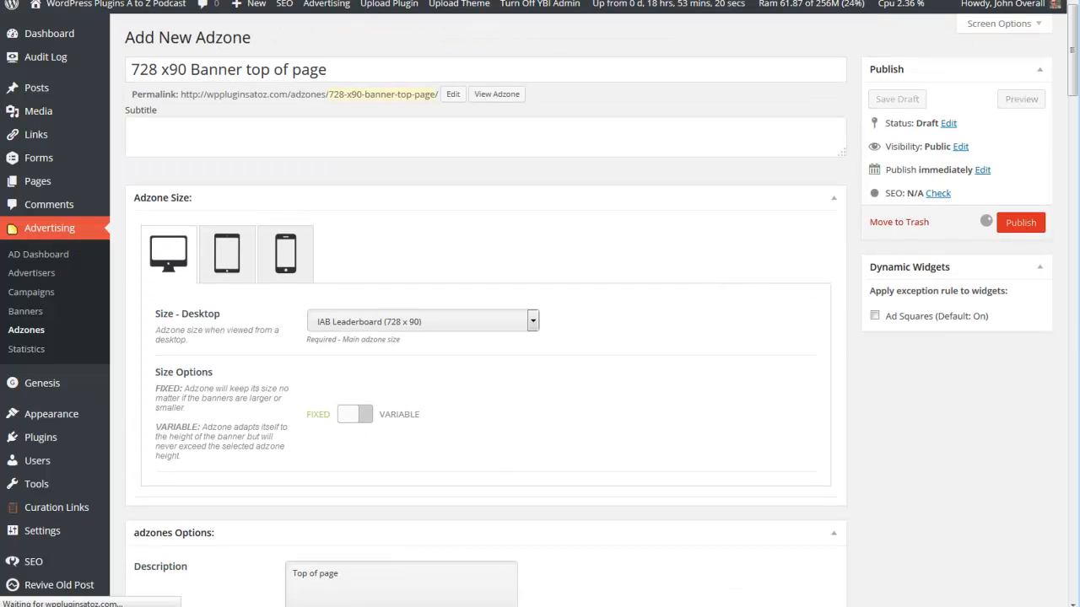
# Publish the '728 x90 Banner top of page' adzone from the Publish box.
pyautogui.click(1021, 222)
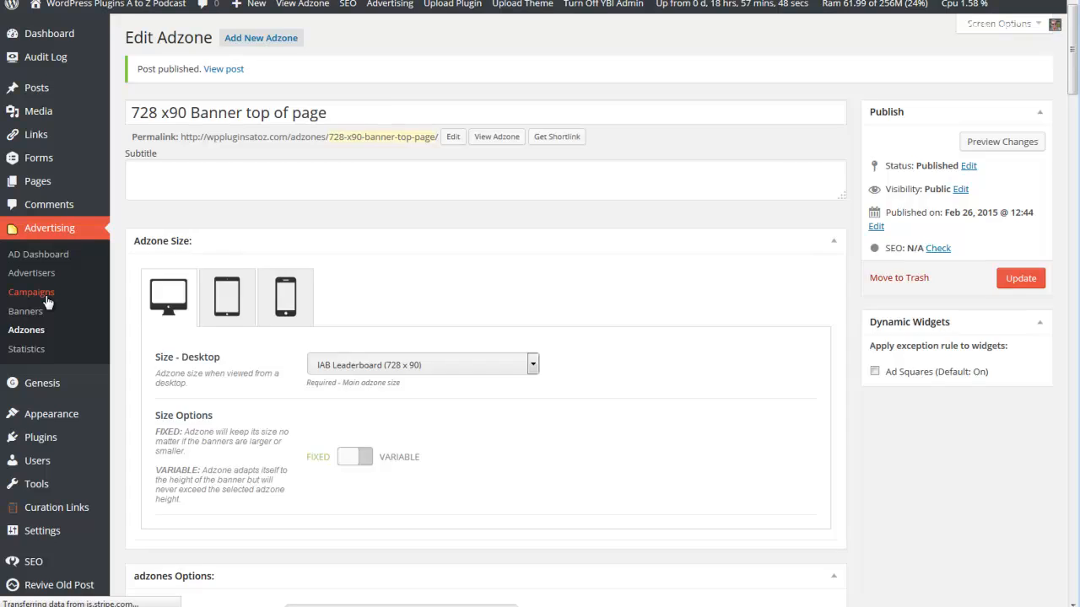
# Go to Advertising > Campaigns and start a new, untitled campaign.
pyautogui.click(30, 292)
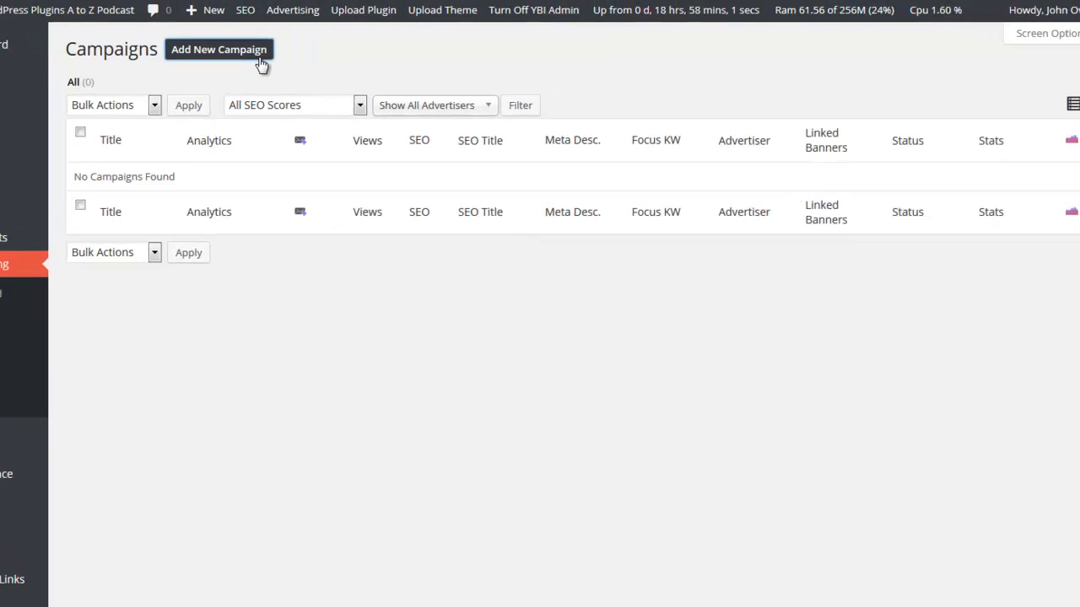
pyautogui.click(218, 49)
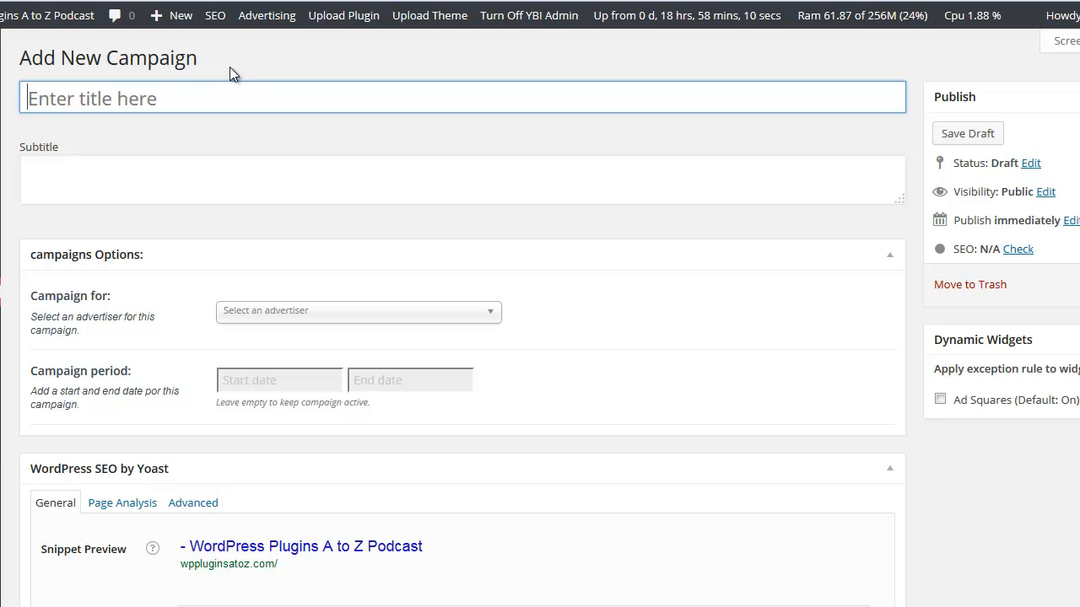
# Publish 'Campaign 1' for WP Plugins, running 02.26.2015 to 05.27.2015.
pyautogui.write('Ca')
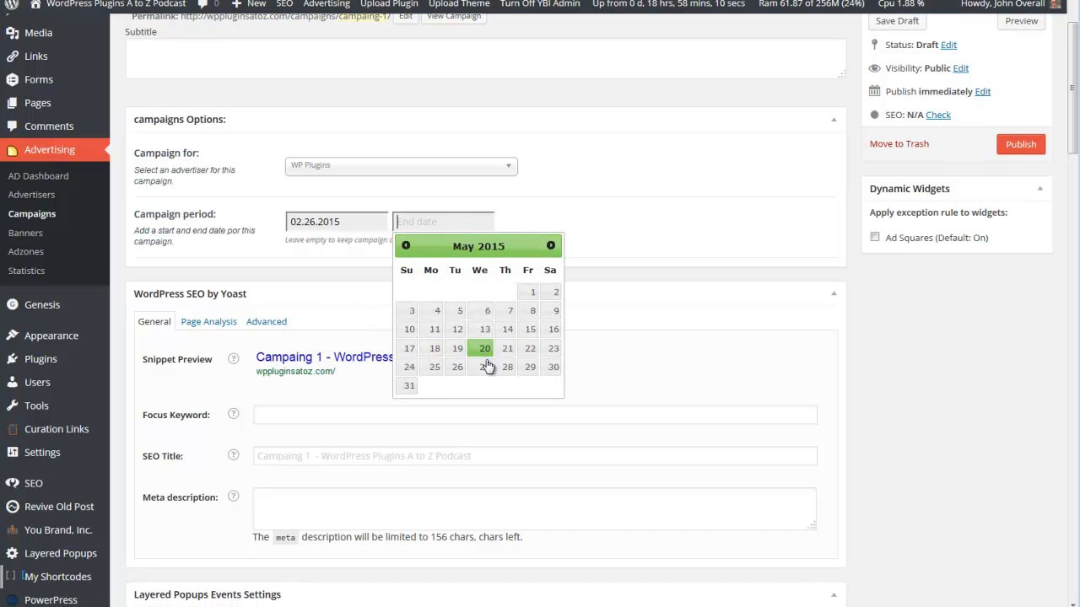
pyautogui.scroll(-3)
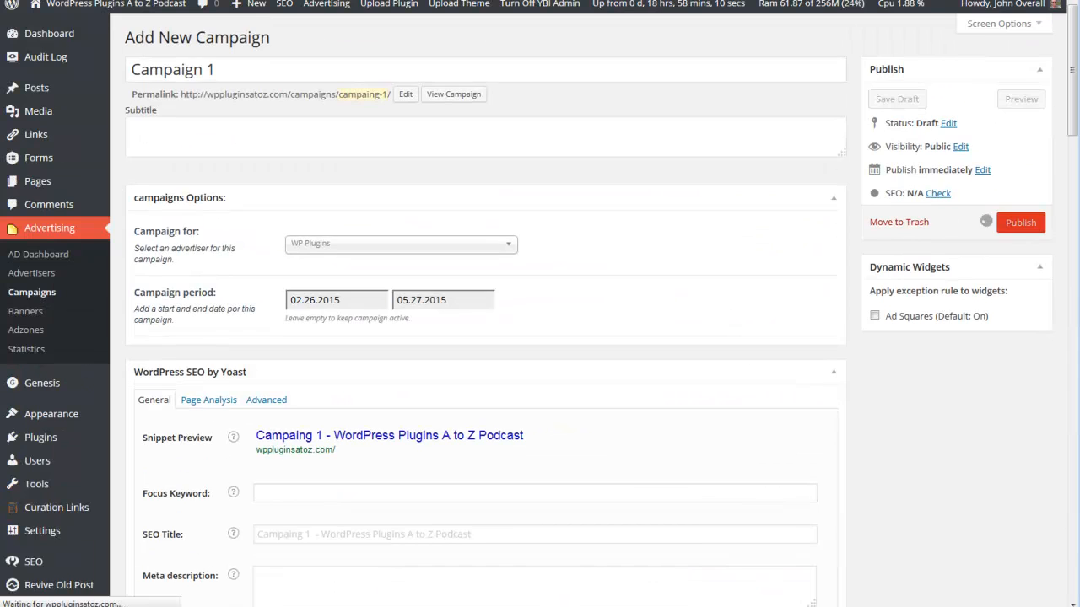
pyautogui.click(1020, 222)
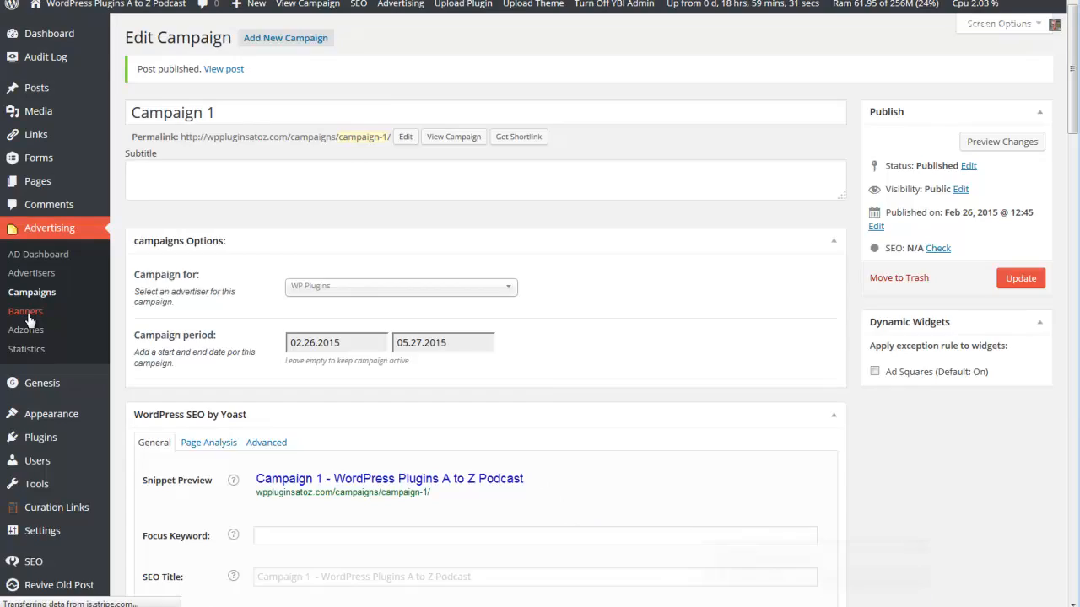
pyautogui.click(26, 311)
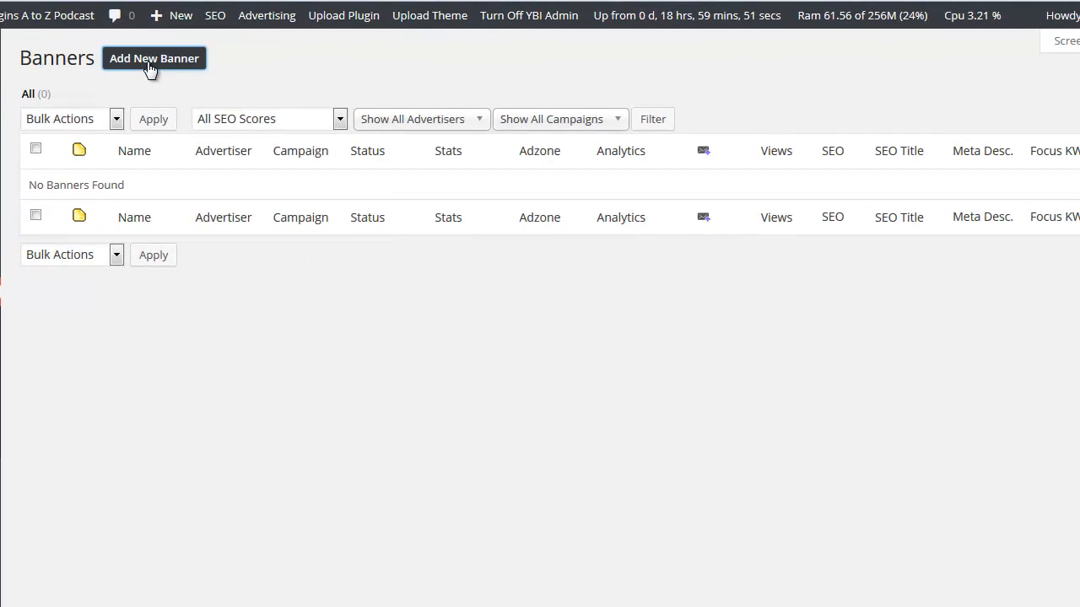
pyautogui.click(154, 58)
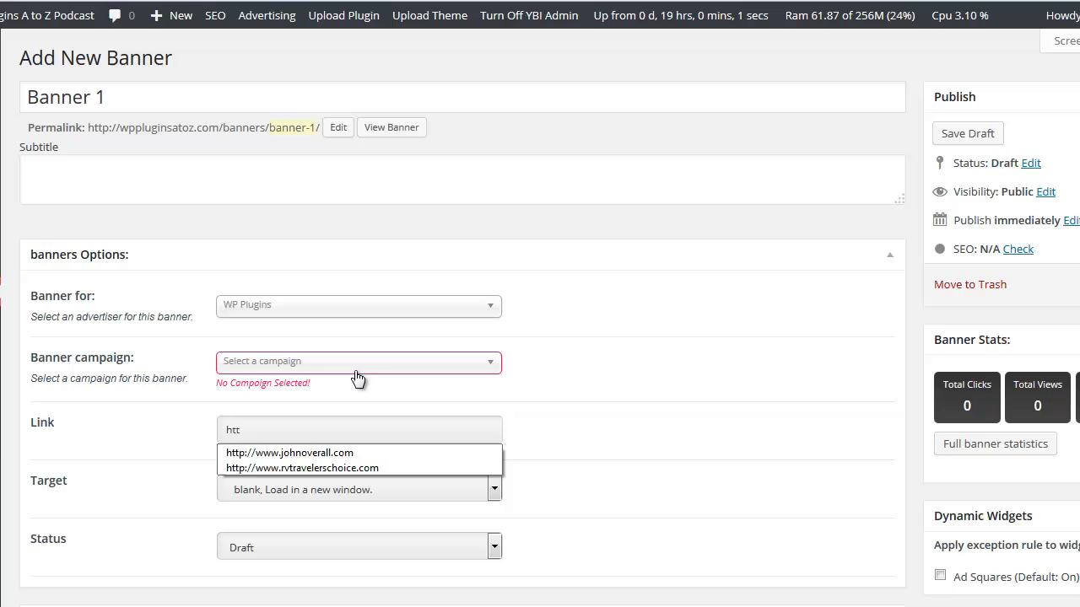
pyautogui.click(290, 452)
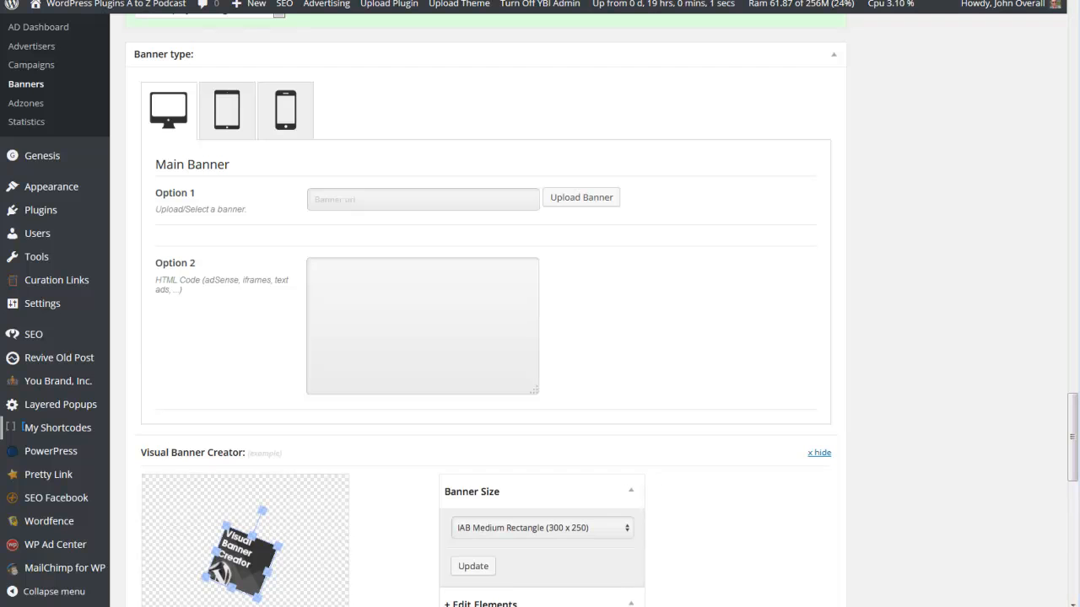
pyautogui.moveTo(654, 162)
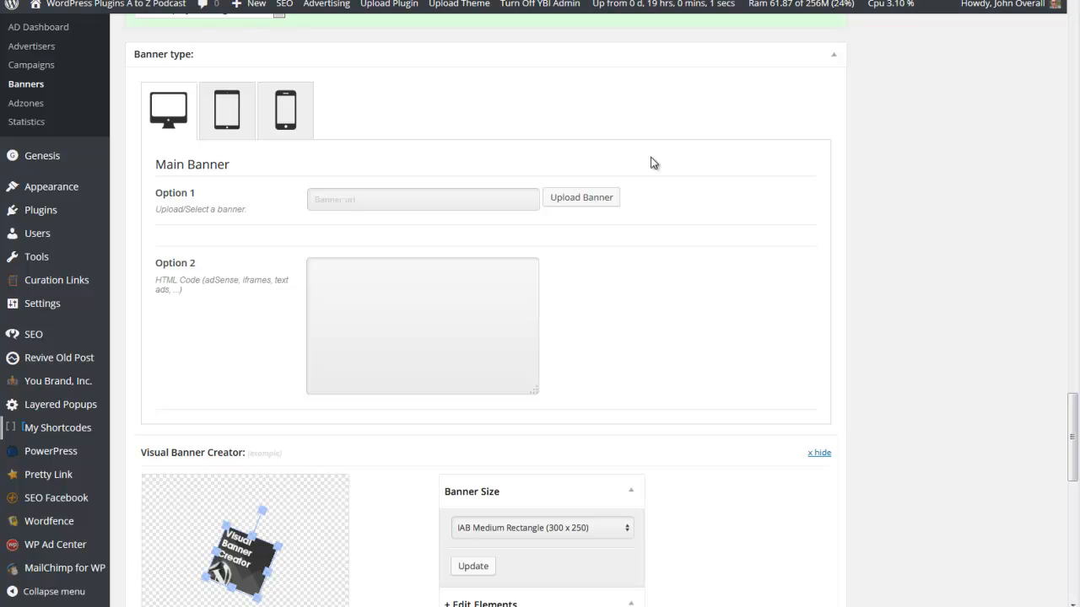
# Use the 728x90banner image as Banner 1's main image and its phone image.
pyautogui.click(580, 197)
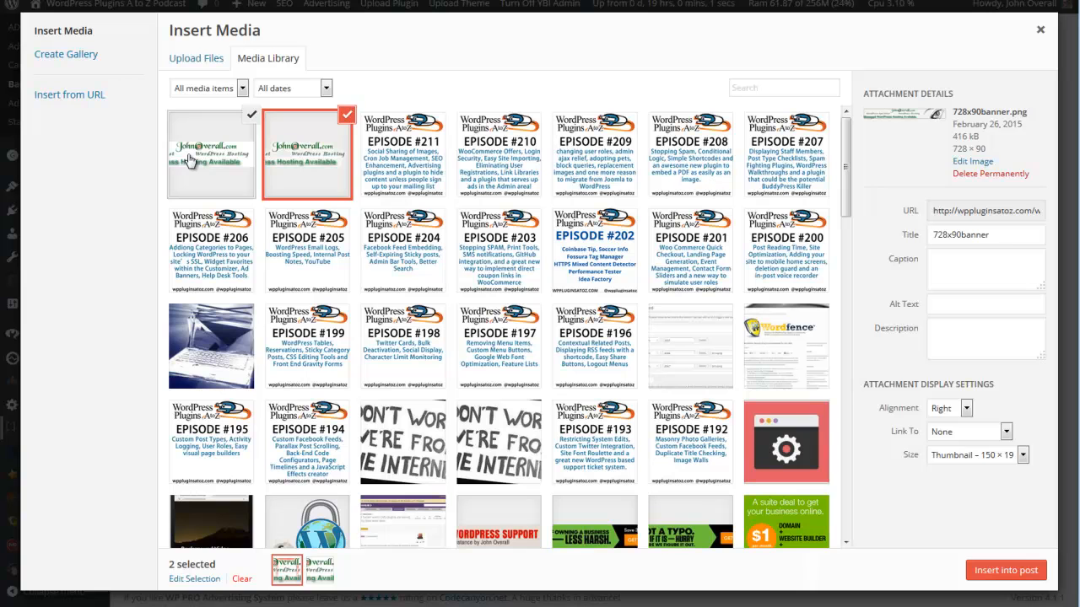
pyautogui.click(1005, 570)
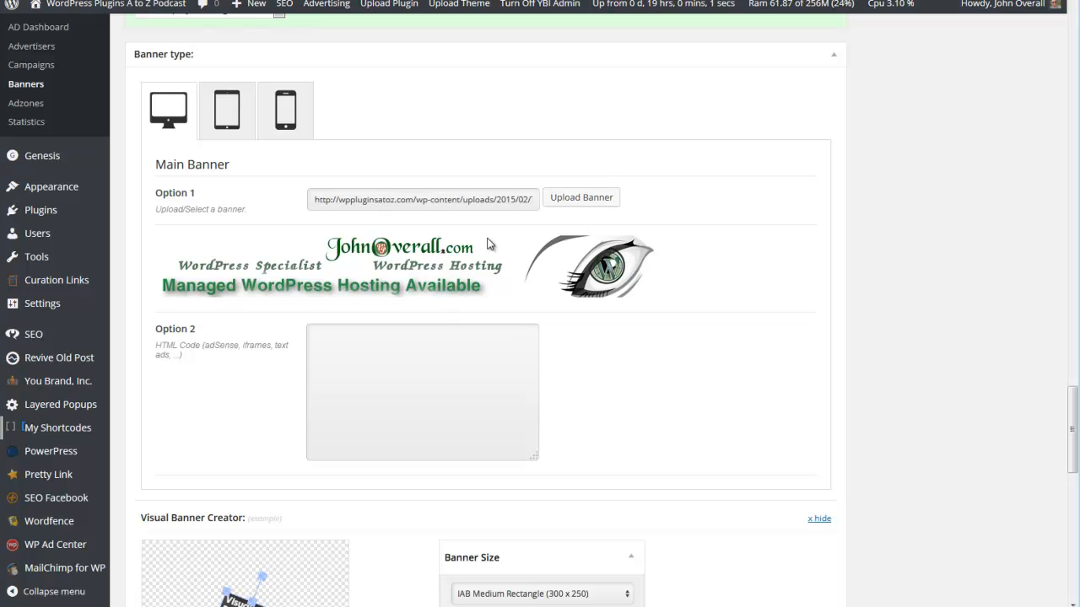
pyautogui.scroll(-3)
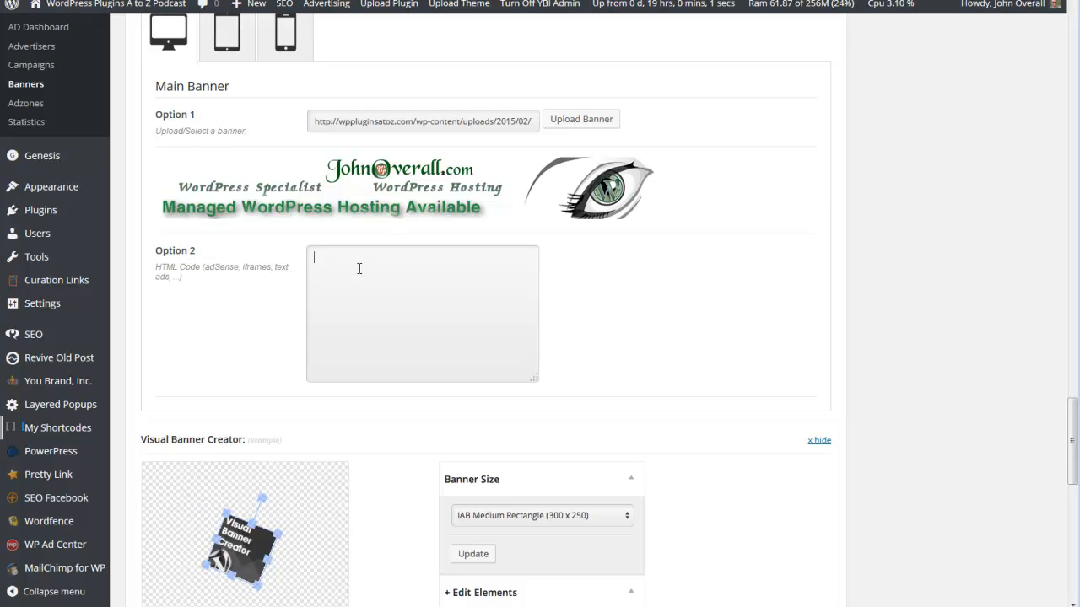
pyautogui.click(580, 119)
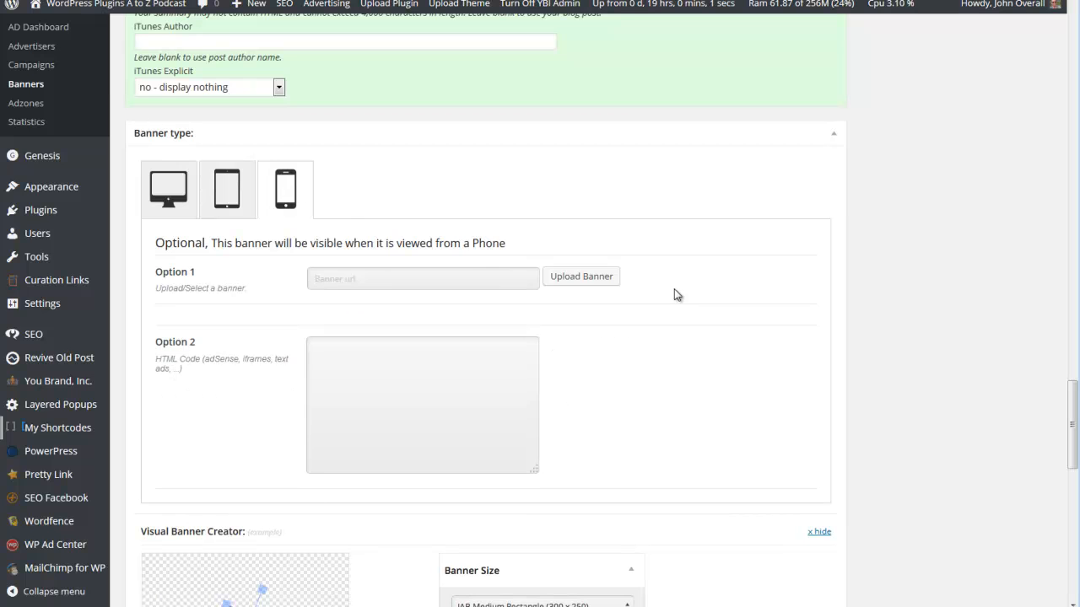
pyautogui.click(168, 189)
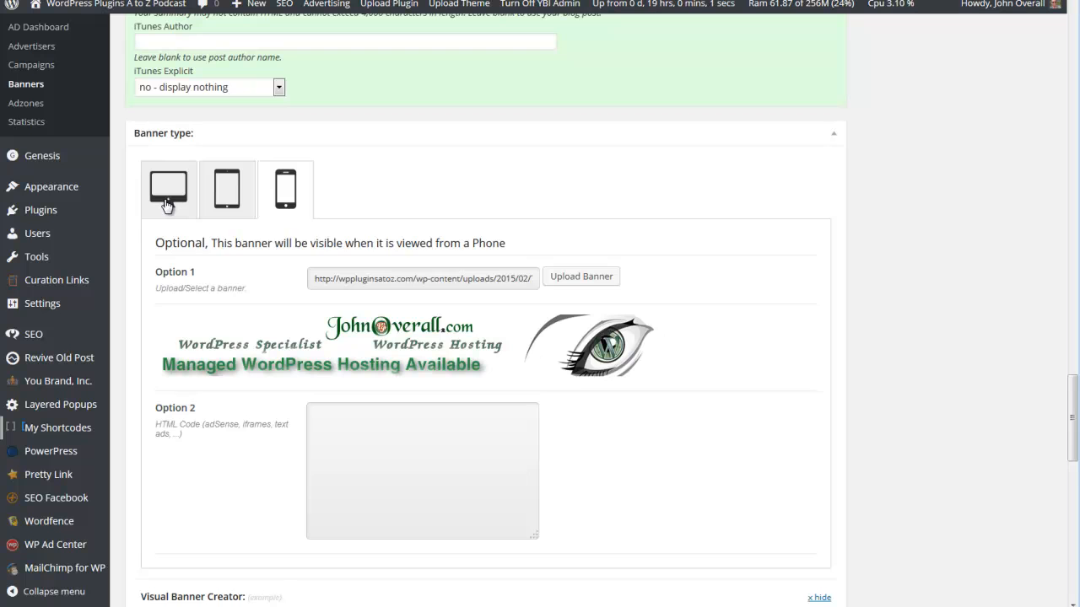
pyautogui.scroll(-3)
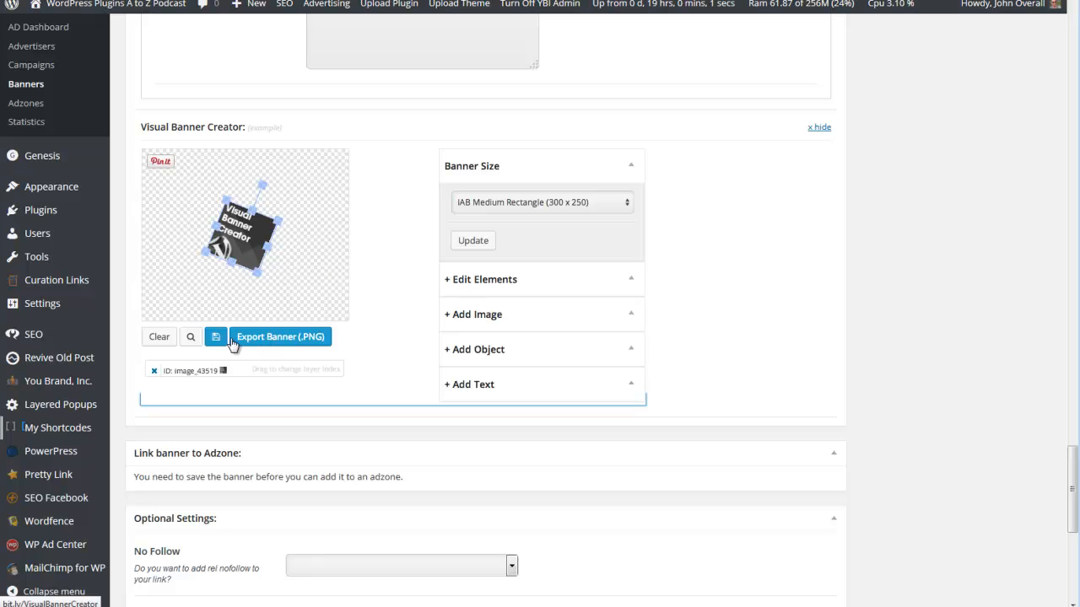
pyautogui.moveTo(508, 374)
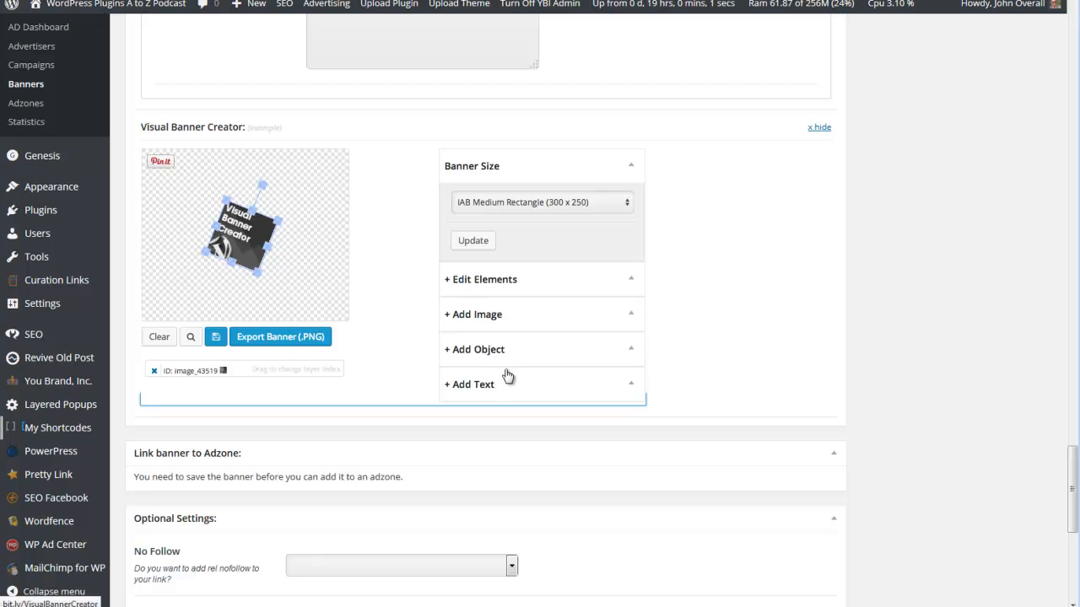
# Save Banner 1 as a draft.
pyautogui.scroll(-3)
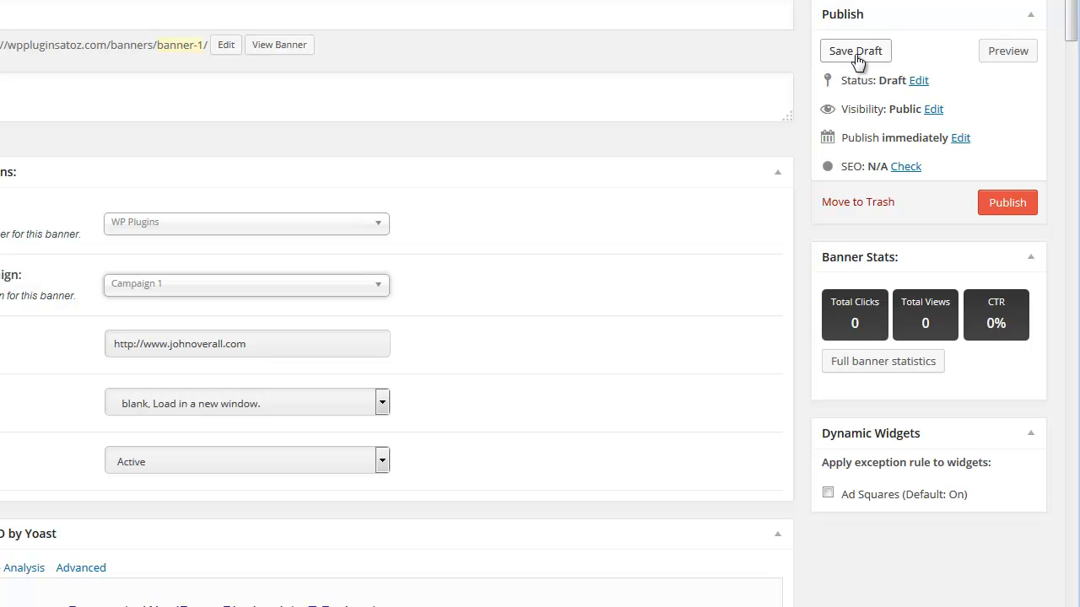
pyautogui.click(854, 51)
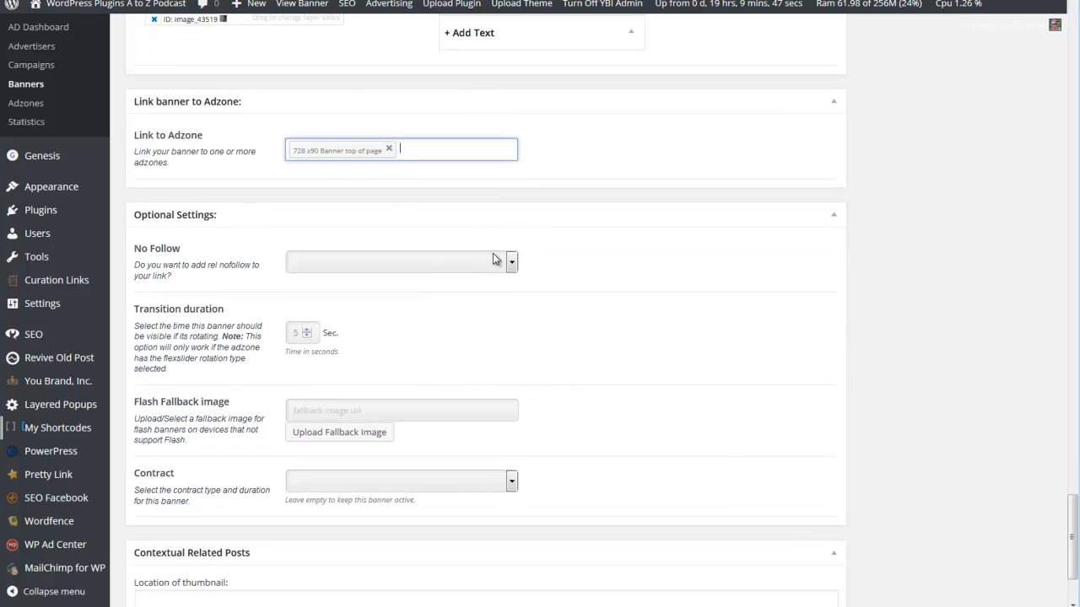
# Publish Banner 1 linked to the 728x90 adzone, with rel=nofollow and a Duration contract.
pyautogui.click(510, 262)
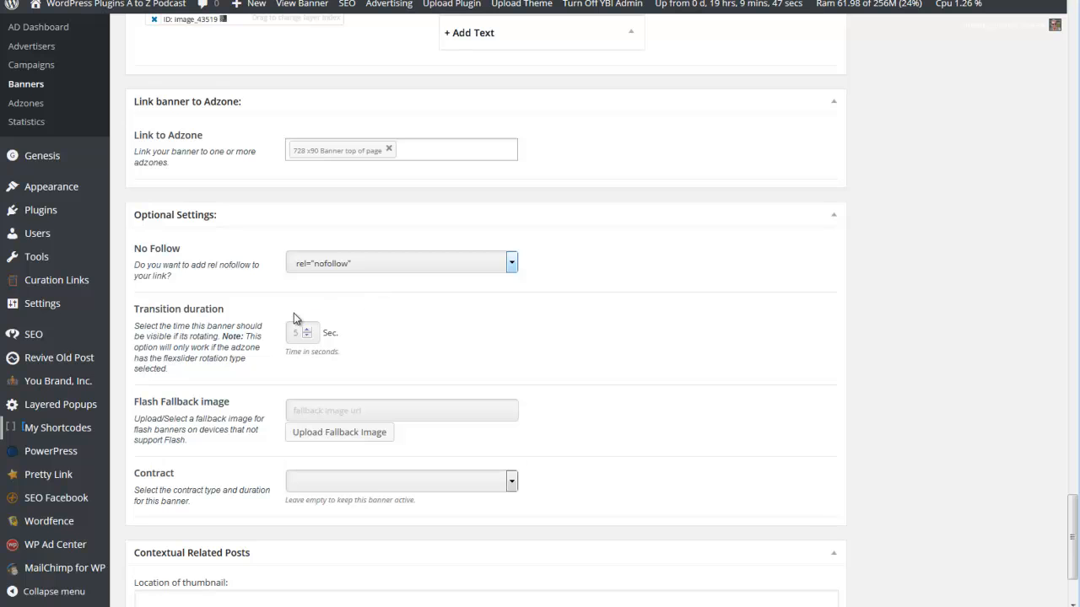
pyautogui.scroll(-3)
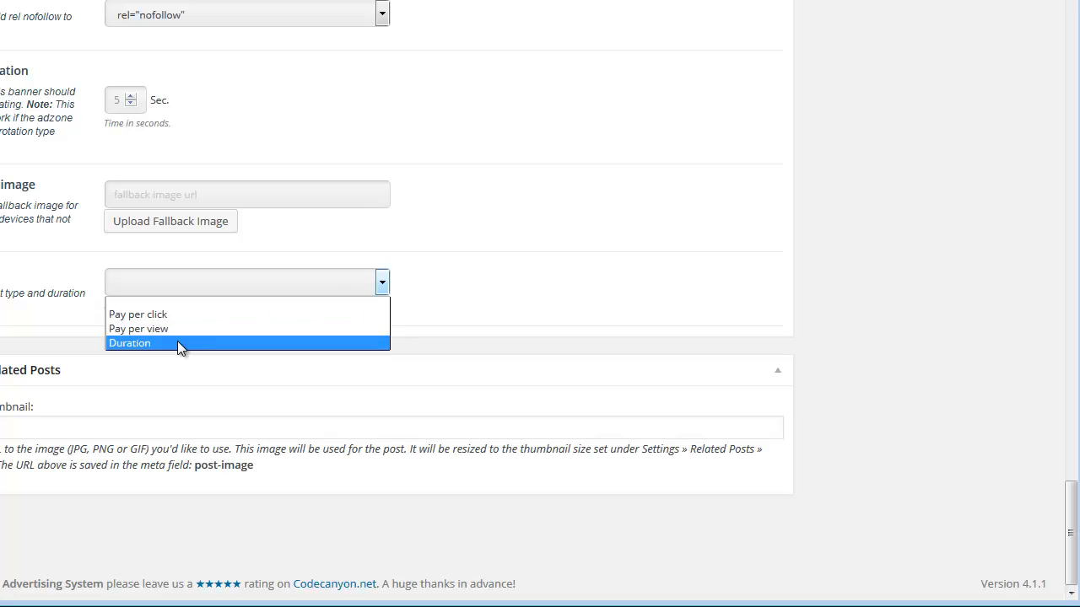
pyautogui.click(129, 342)
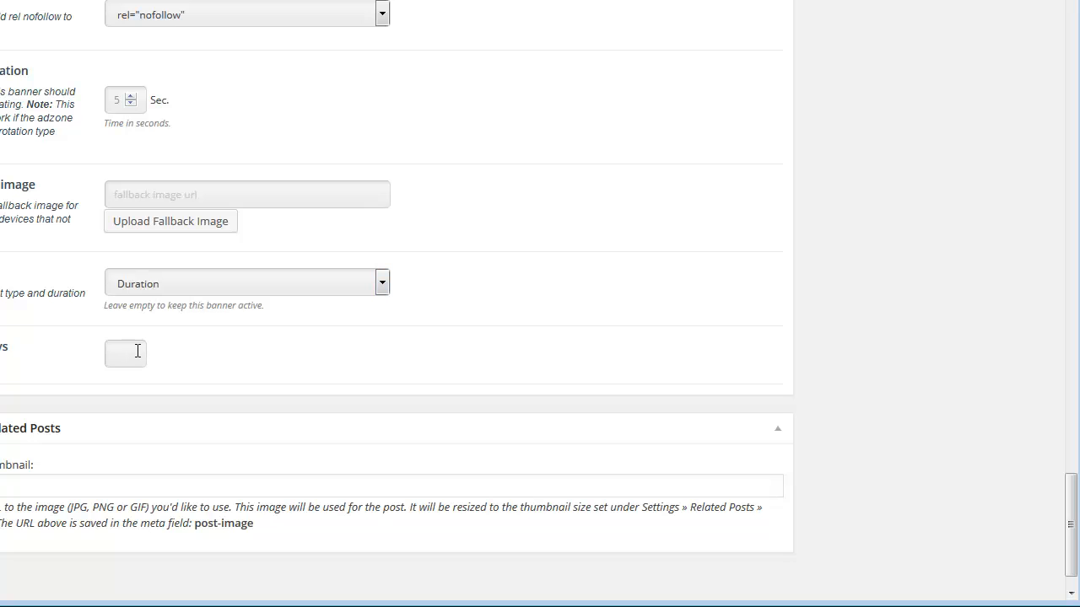
pyautogui.scroll(-3)
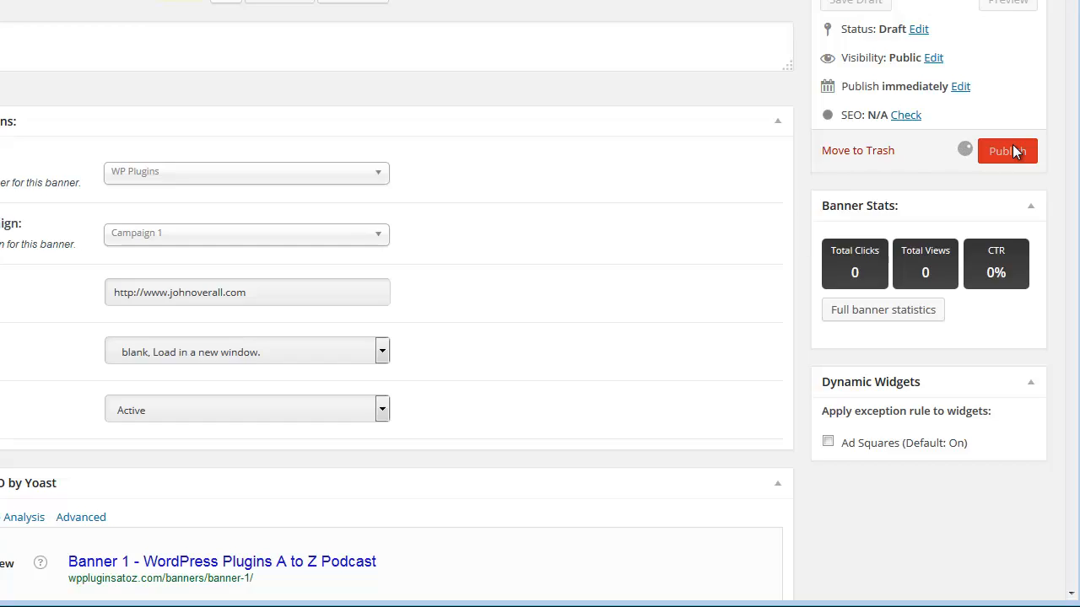
pyautogui.click(1006, 150)
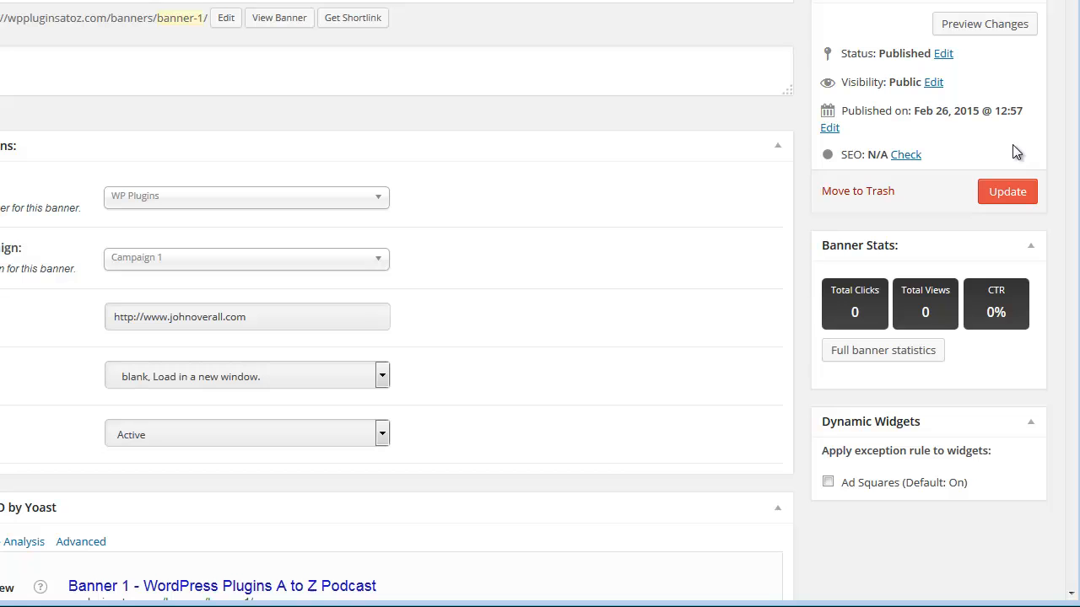
pyautogui.scroll(-3)
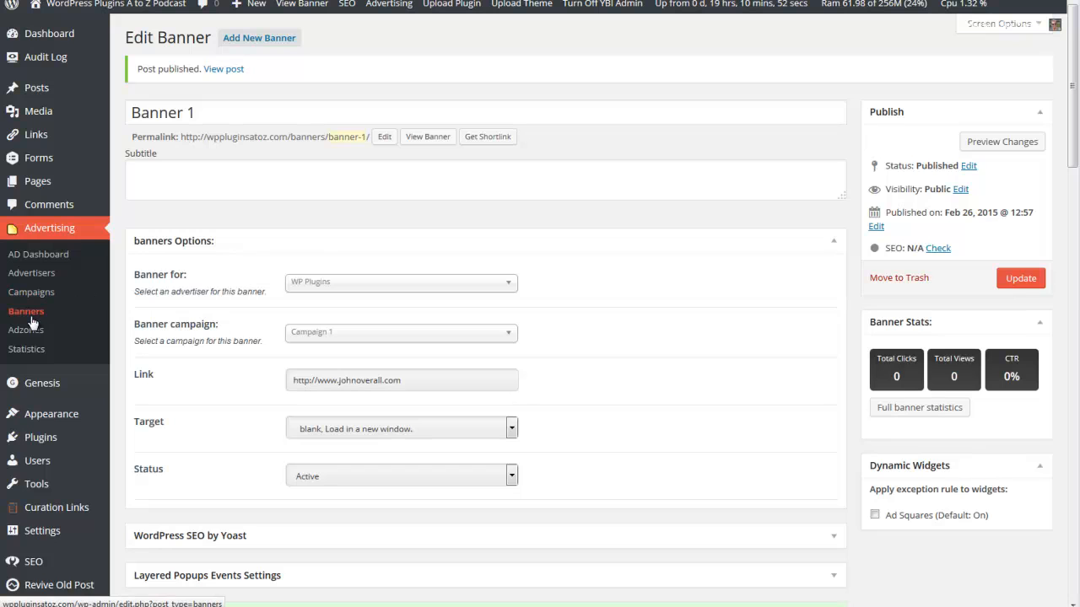
# Open the Get Adzone Code window for the 728x90 top-of-page adzone.
pyautogui.click(27, 311)
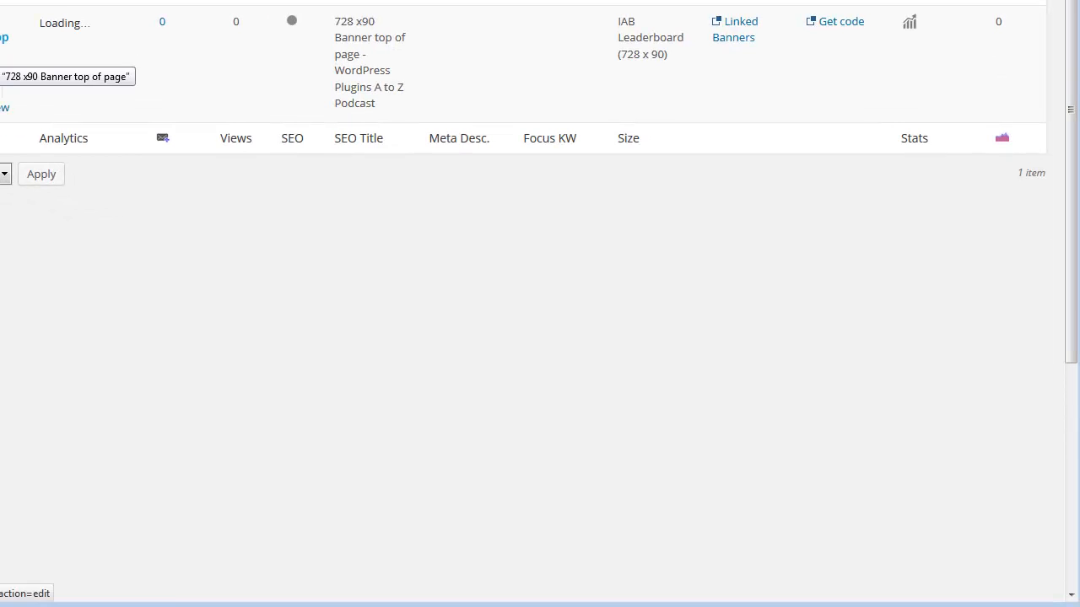
pyautogui.click(841, 21)
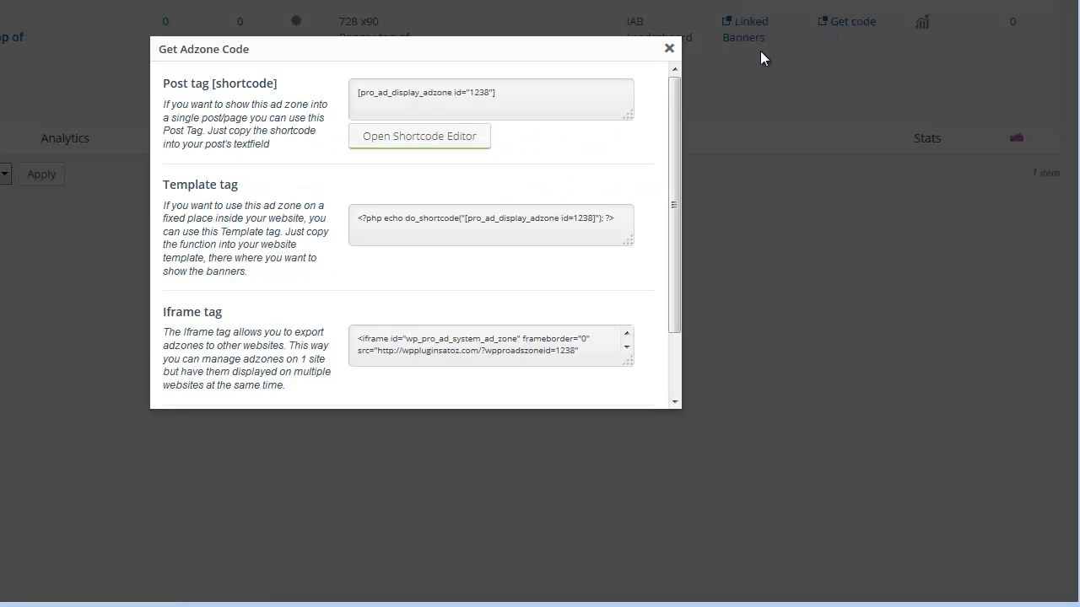
# Select the adzone's Post tag shortcode, then close the Get Adzone Code window.
pyautogui.tripleClick(425, 92)
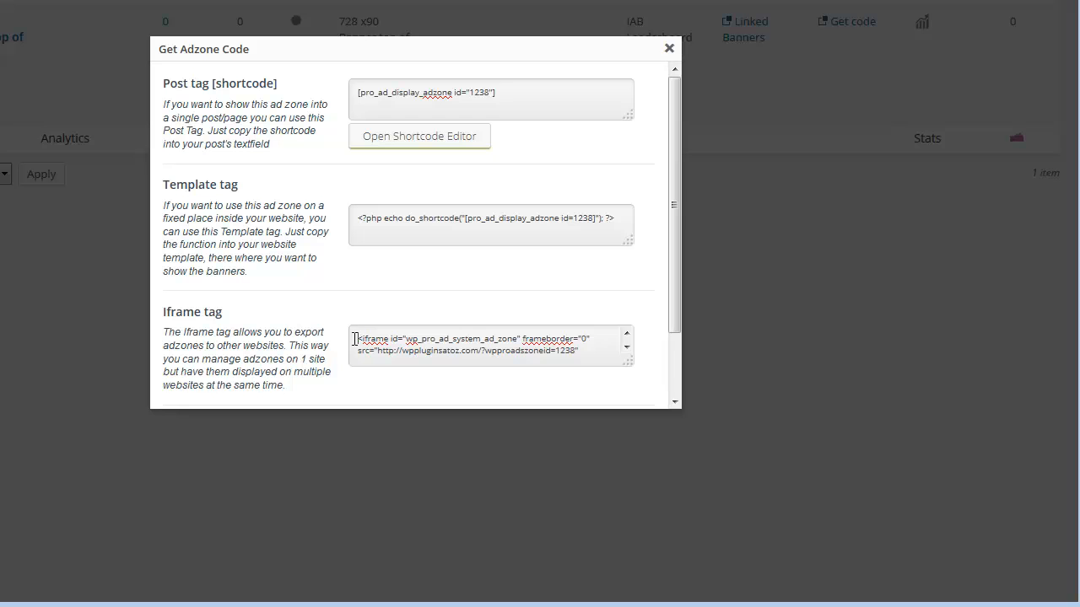
pyautogui.click(668, 47)
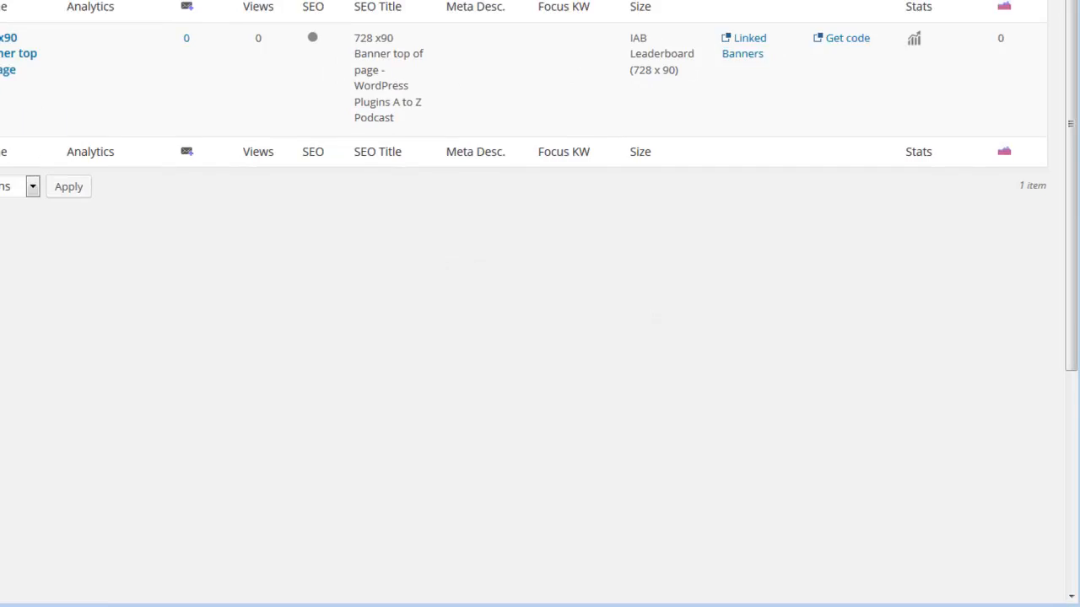